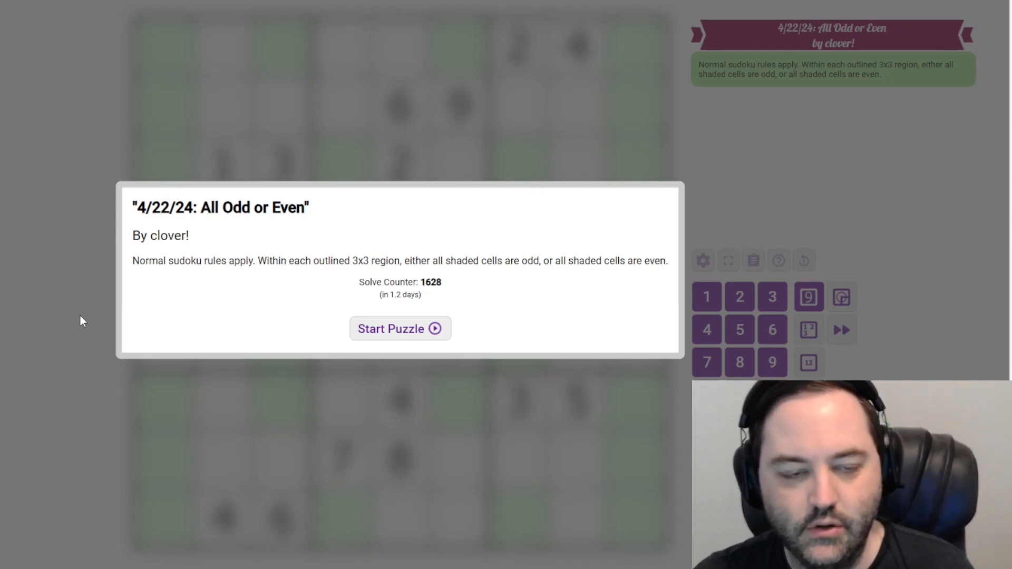
{"action": "mouse_move", "coordinate": [295, 229]}
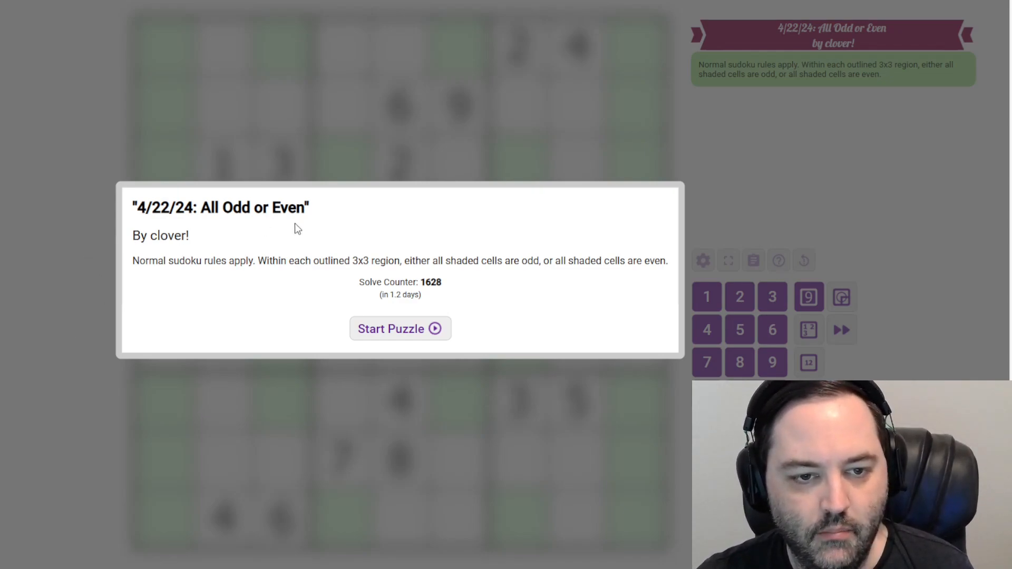
{"action": "mouse_move", "coordinate": [371, 237]}
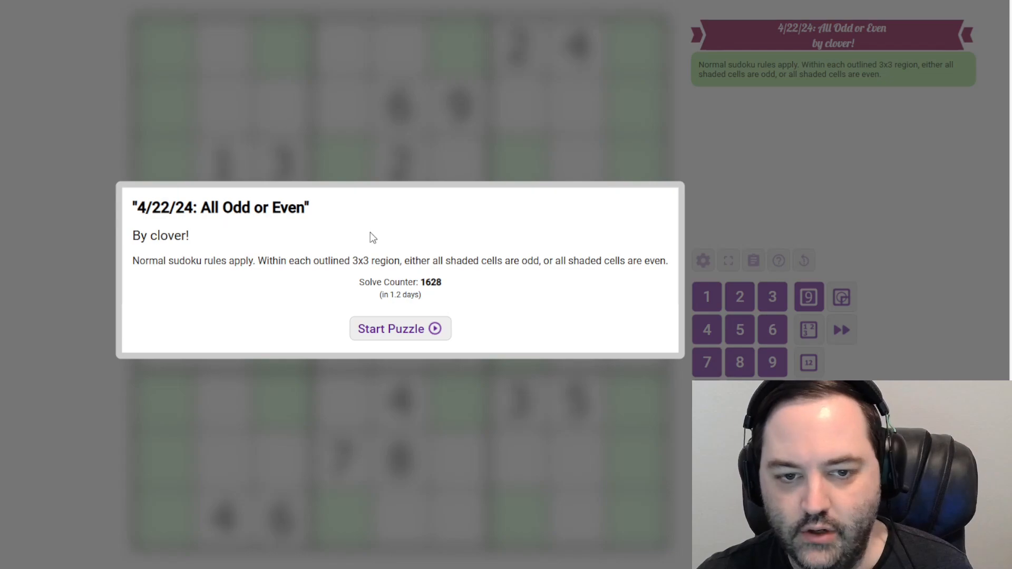
{"action": "mouse_move", "coordinate": [387, 262]}
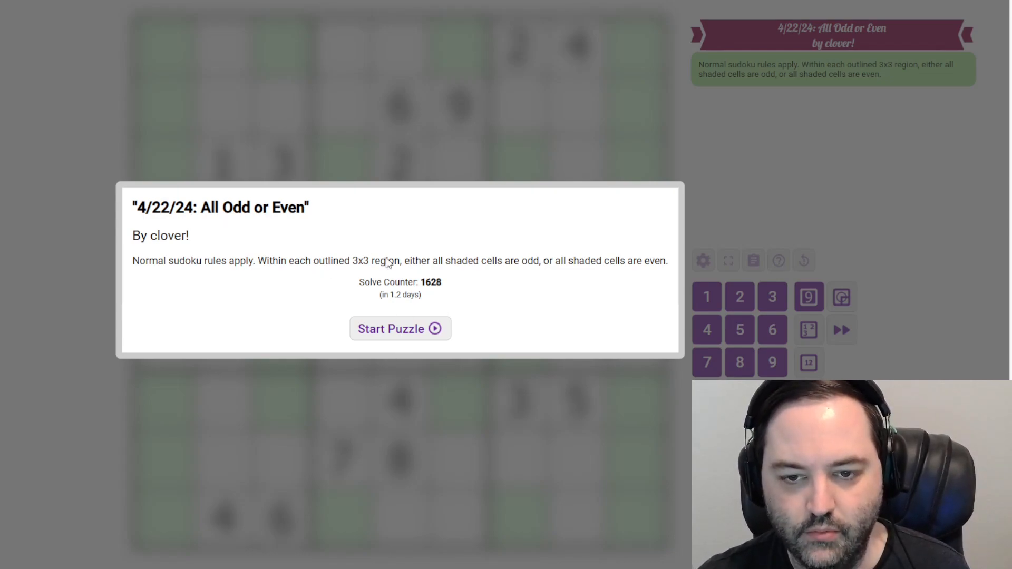
Start the All Odd or Even puzzle so the grid with shaded cells replaces the intro.
{"action": "left_click", "coordinate": [400, 329]}
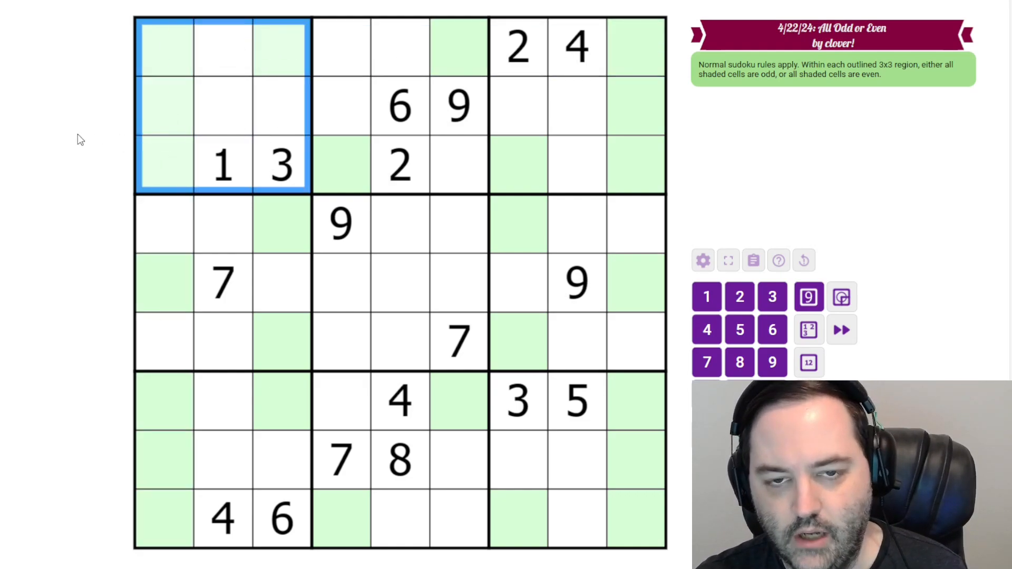
Enter 6 and 8 in row 1 and 2 and 4 down column 1 of the top-left box.
{"action": "left_click", "coordinate": [97, 149]}
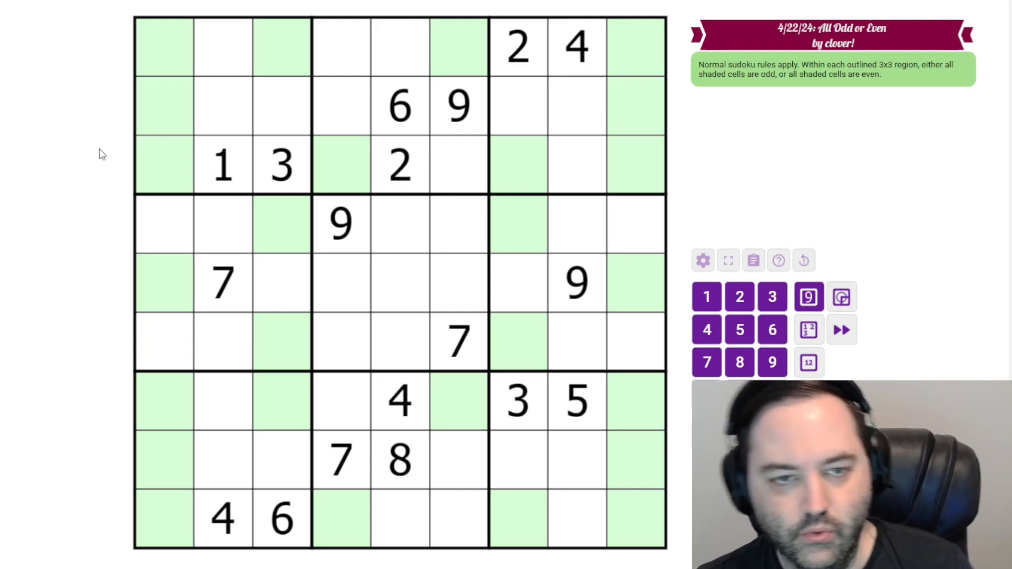
{"action": "left_click", "coordinate": [163, 46]}
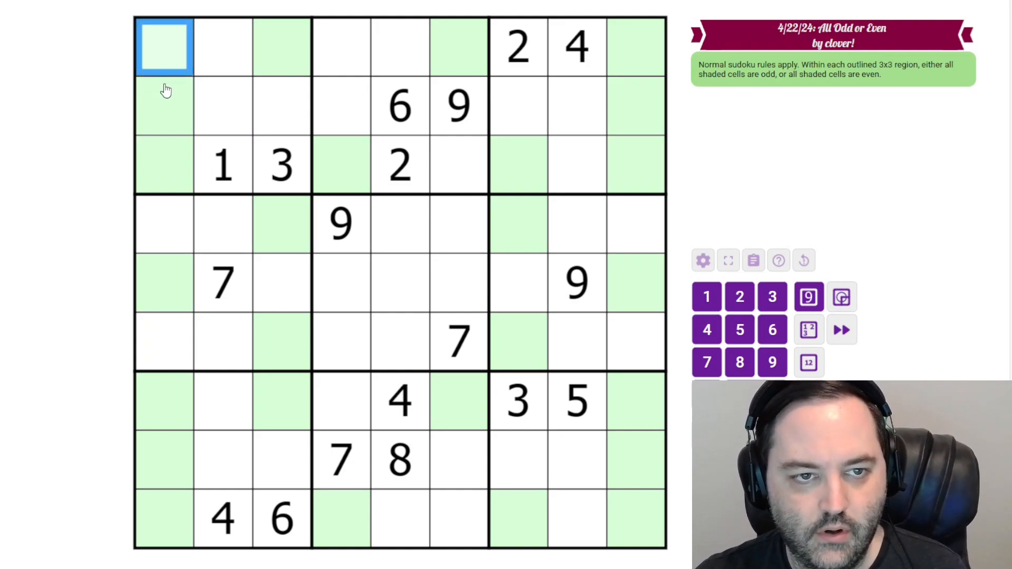
{"action": "left_click", "coordinate": [282, 46]}
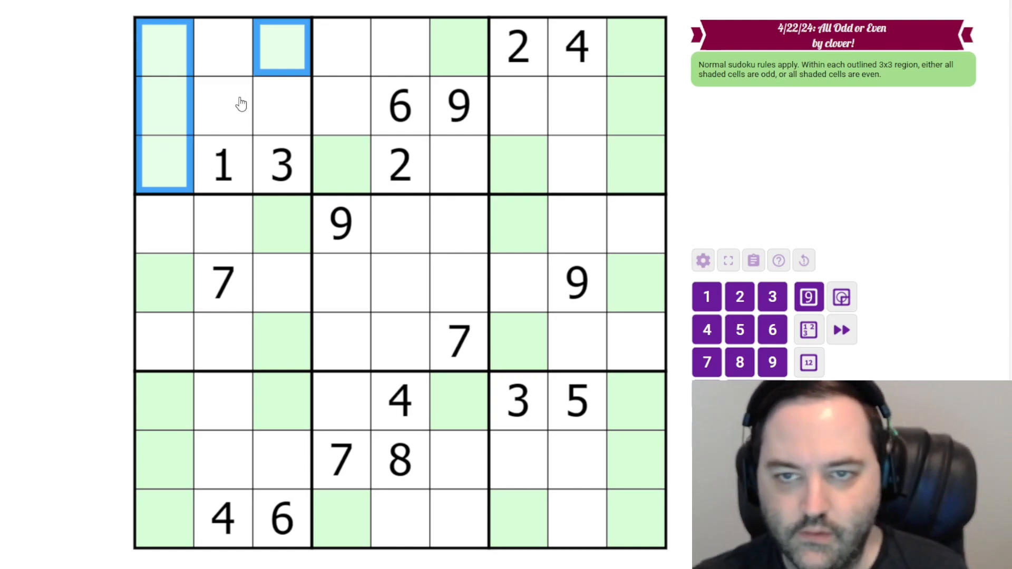
{"action": "mouse_move", "coordinate": [57, 98]}
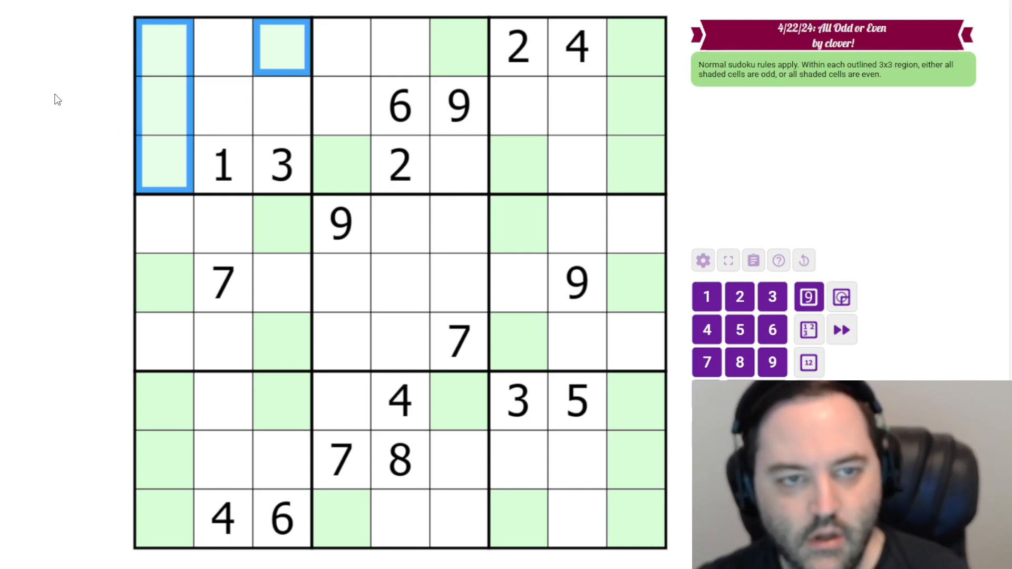
{"action": "left_click", "coordinate": [808, 362]}
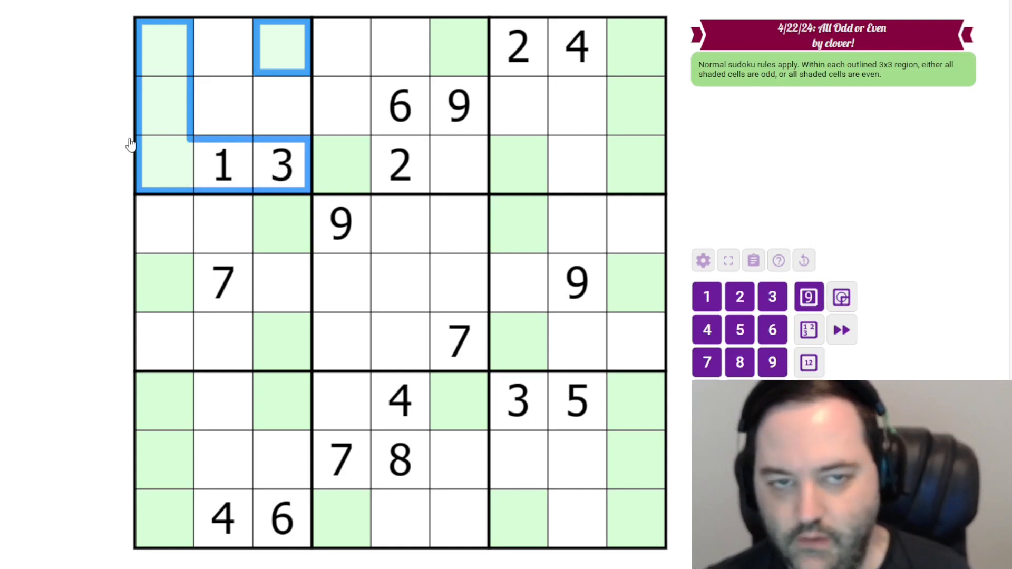
{"action": "mouse_move", "coordinate": [161, 51]}
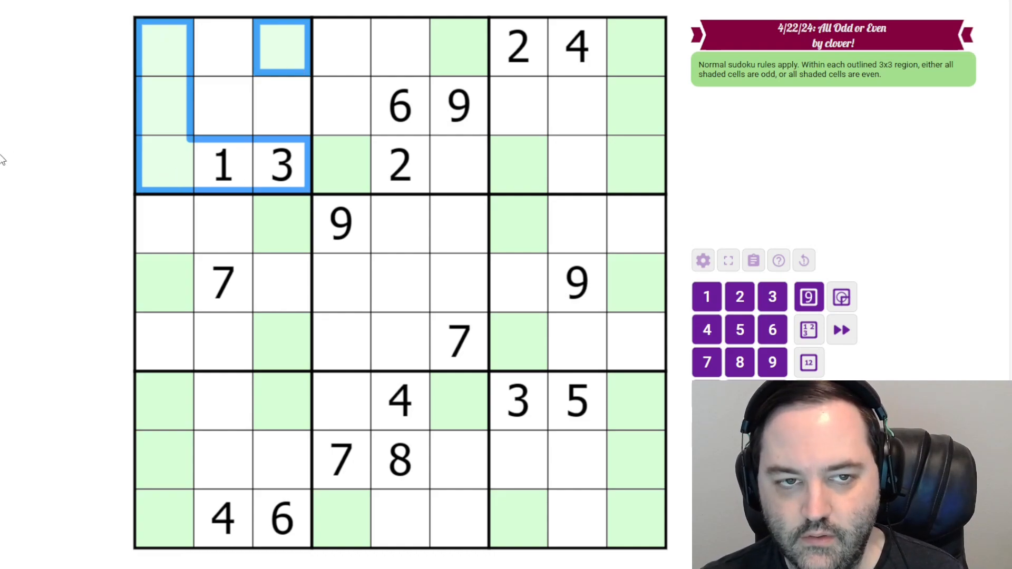
{"action": "mouse_move", "coordinate": [279, 67]}
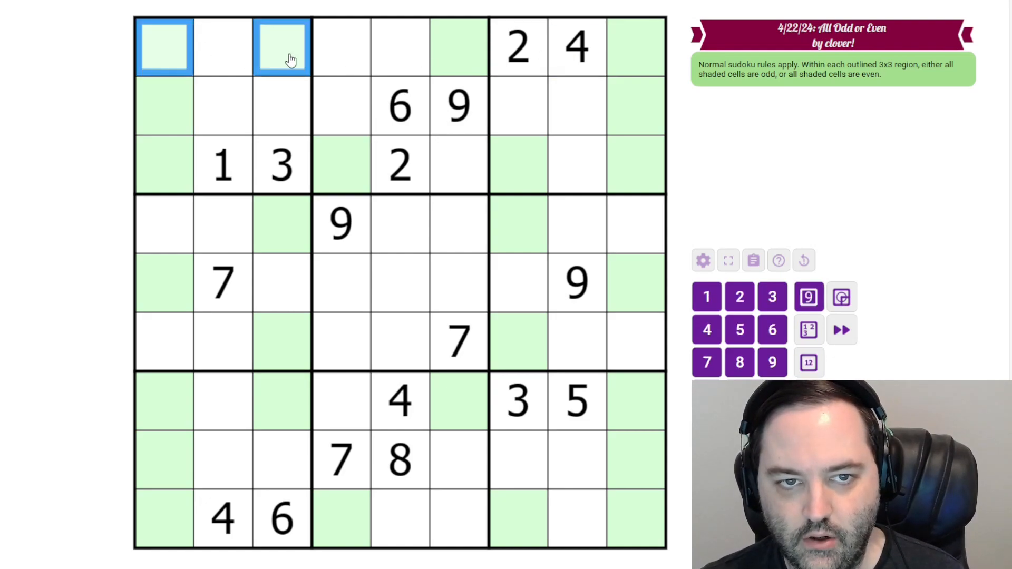
{"action": "left_click", "coordinate": [280, 518]}
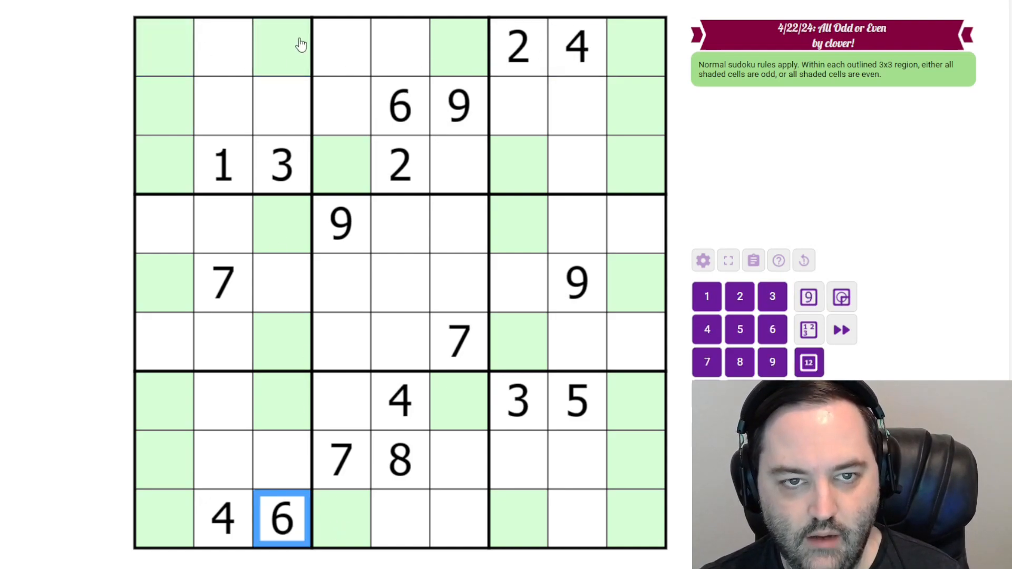
{"action": "left_click", "coordinate": [163, 47]}
{"action": "type", "text": "6"}
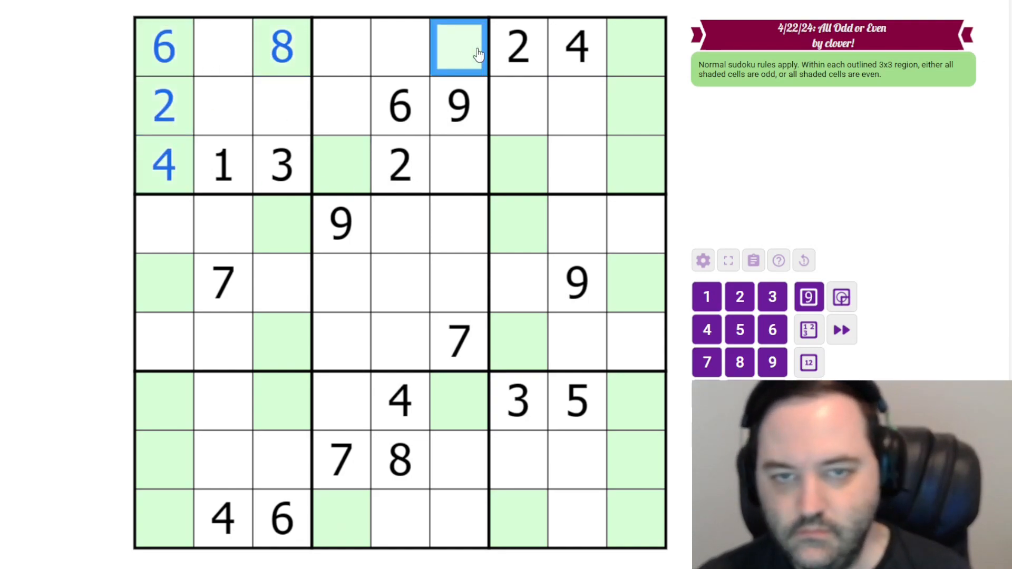
Note candidates 13, 135 and 79 in the shaded cells of boxes 2 and 3.
{"action": "left_click", "coordinate": [340, 165]}
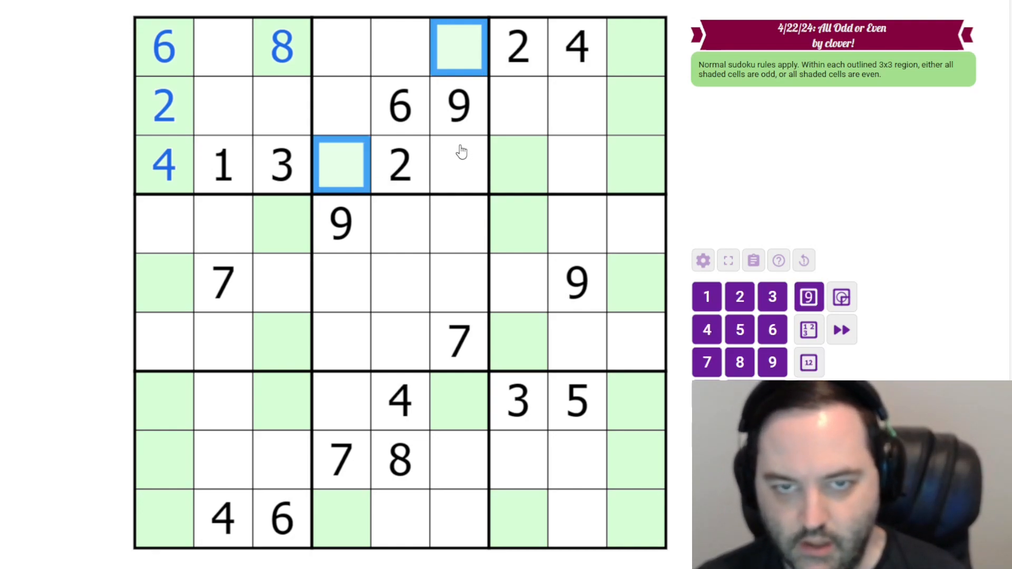
{"action": "left_click", "coordinate": [576, 45]}
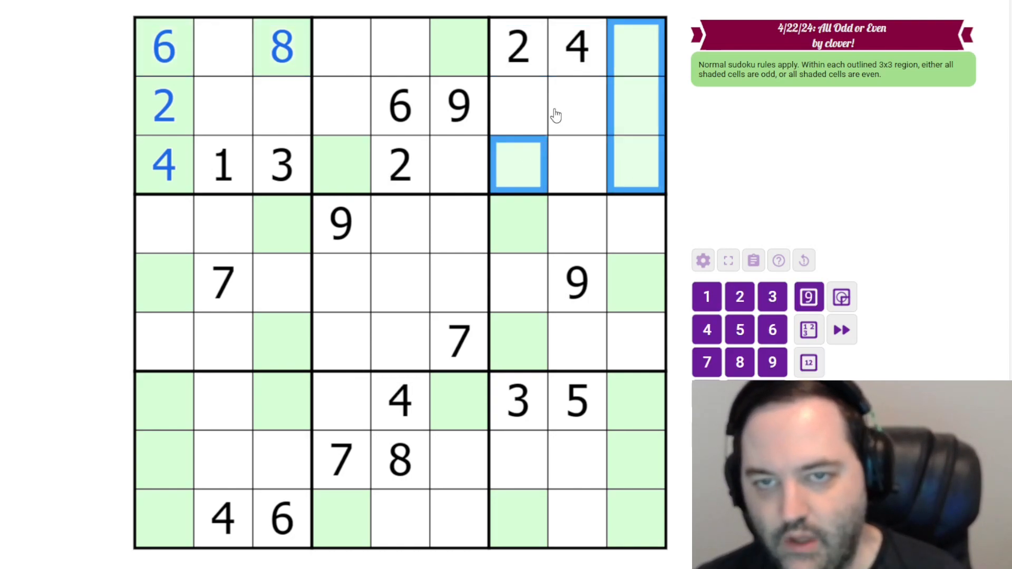
{"action": "mouse_move", "coordinate": [614, 131]}
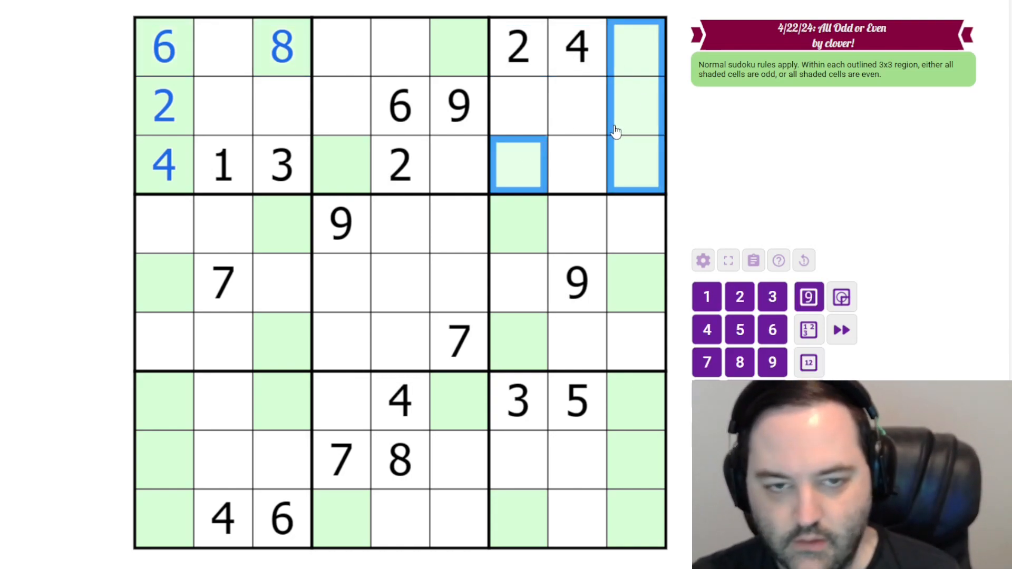
{"action": "left_click", "coordinate": [636, 164]}
{"action": "type", "text": "579"}
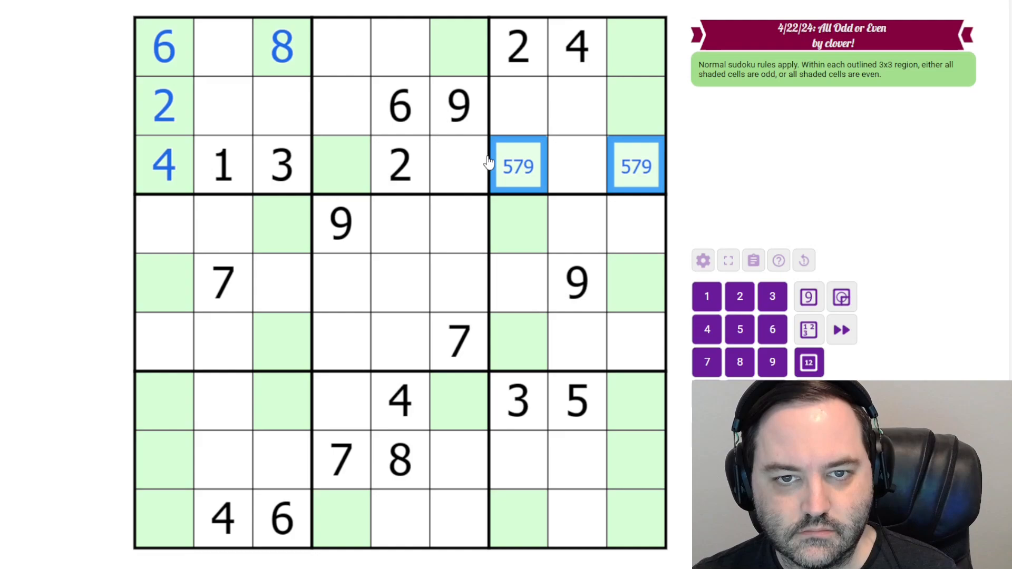
{"action": "left_click", "coordinate": [341, 166]}
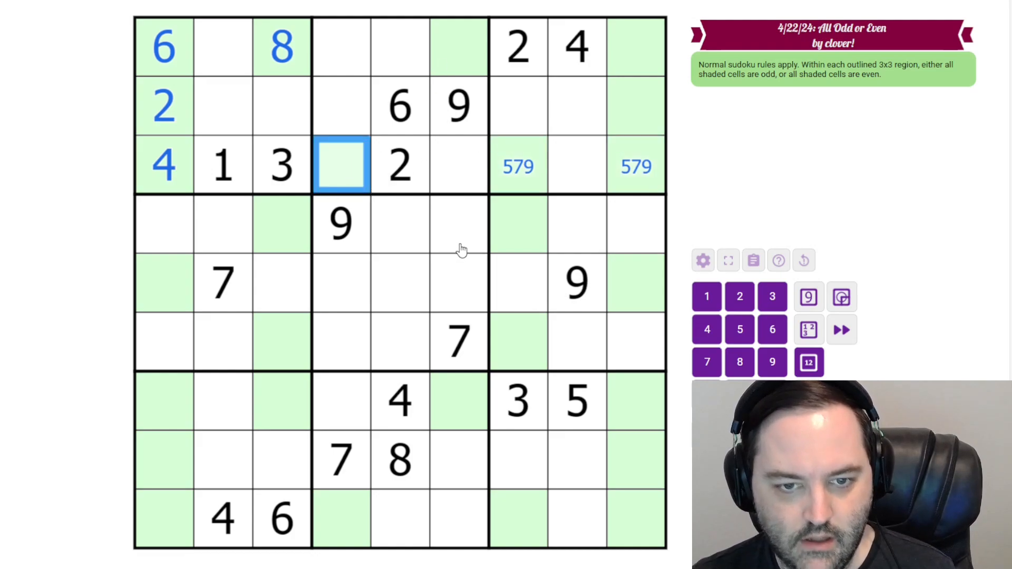
Place 5 at row 3 column 4 after checking the 7s in columns 4 and 6.
{"action": "left_click", "coordinate": [340, 461]}
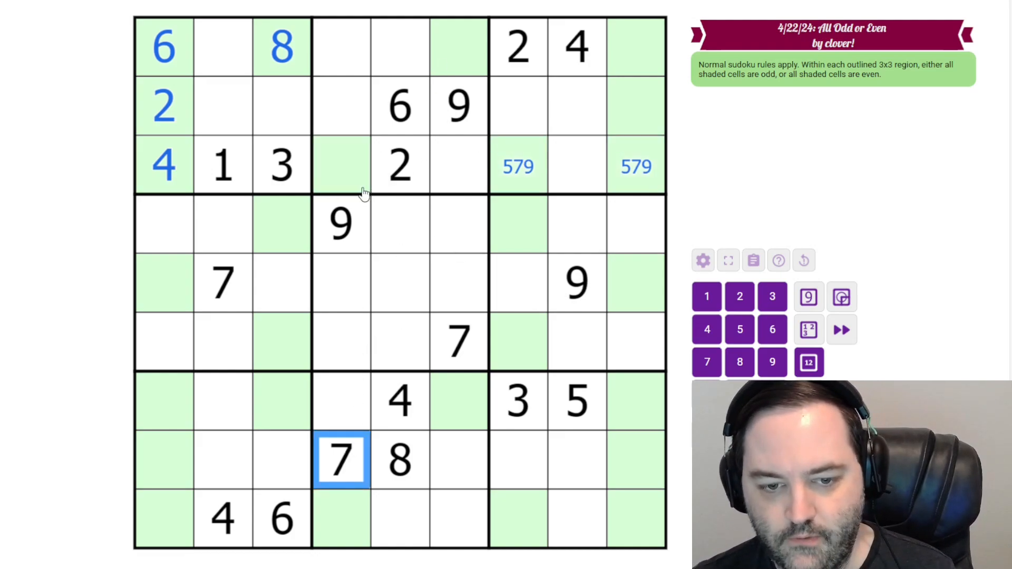
{"action": "left_click", "coordinate": [340, 166]}
{"action": "type", "text": "5"}
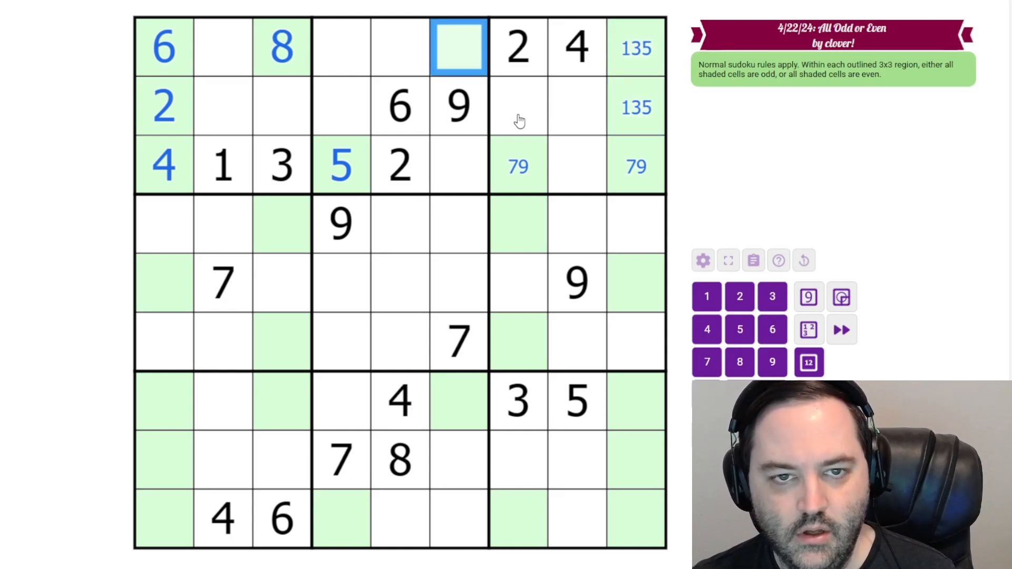
{"action": "left_click", "coordinate": [459, 339]}
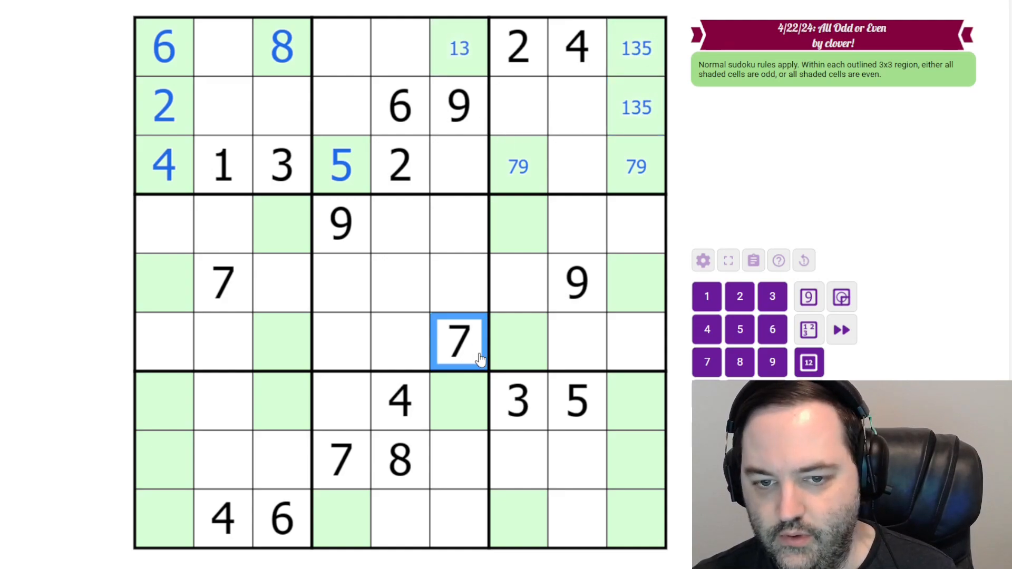
{"action": "left_click", "coordinate": [340, 460]}
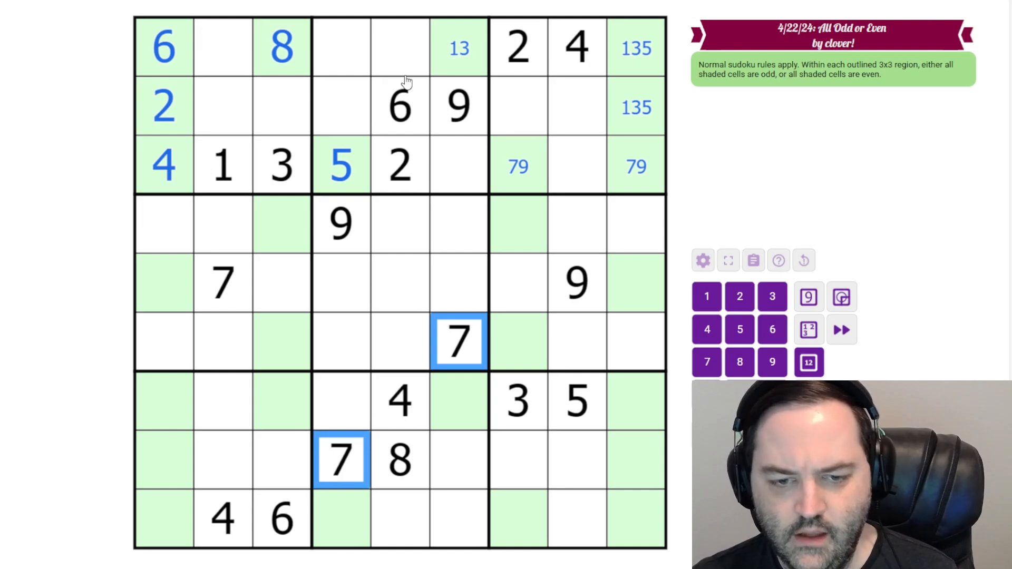
Place 4 and 6 in the top rows and fill row 3 column 8 of box 3.
{"action": "left_click", "coordinate": [400, 48]}
{"action": "type", "text": "7"}
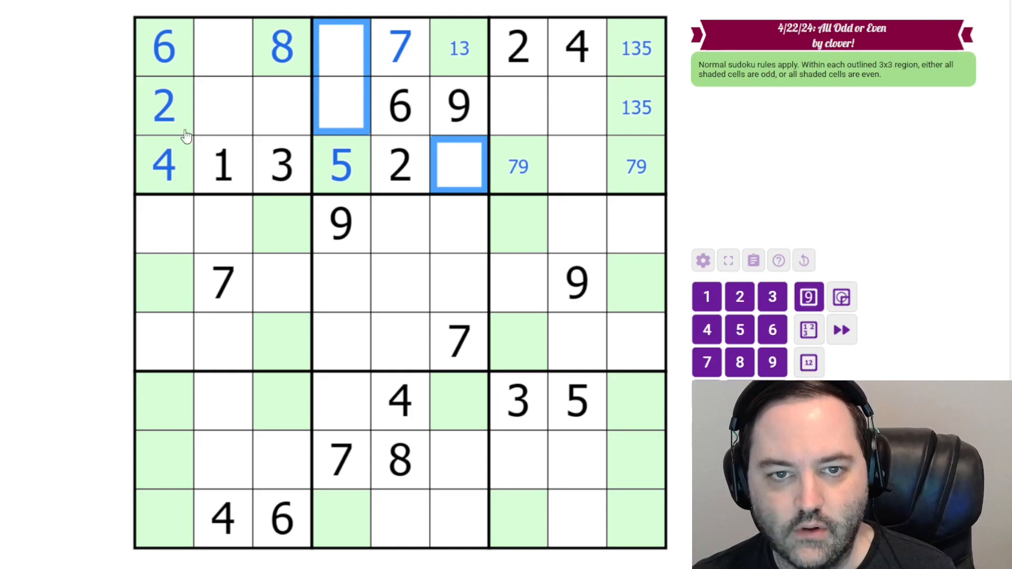
{"action": "left_click", "coordinate": [576, 48]}
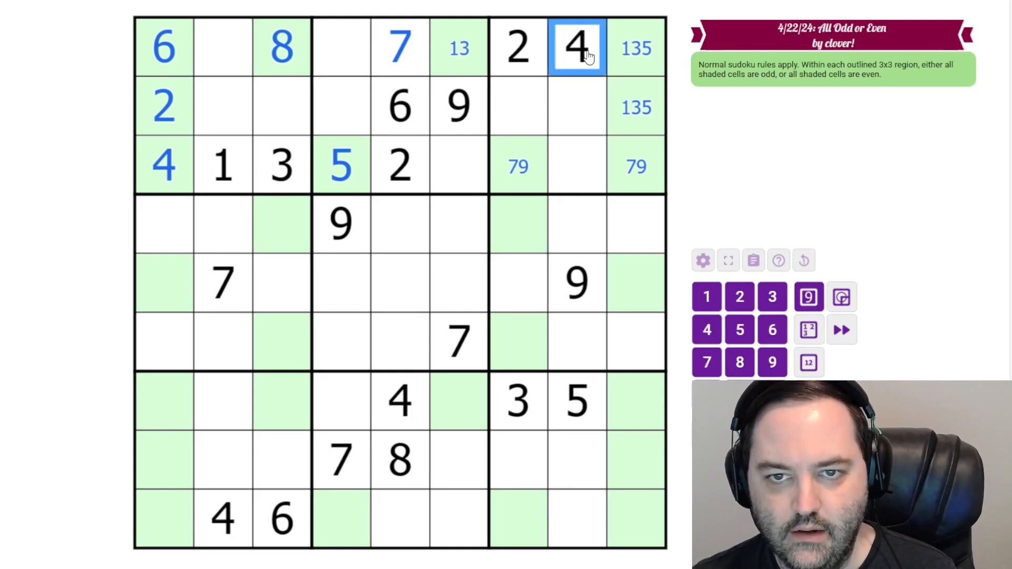
{"action": "left_click", "coordinate": [341, 107]}
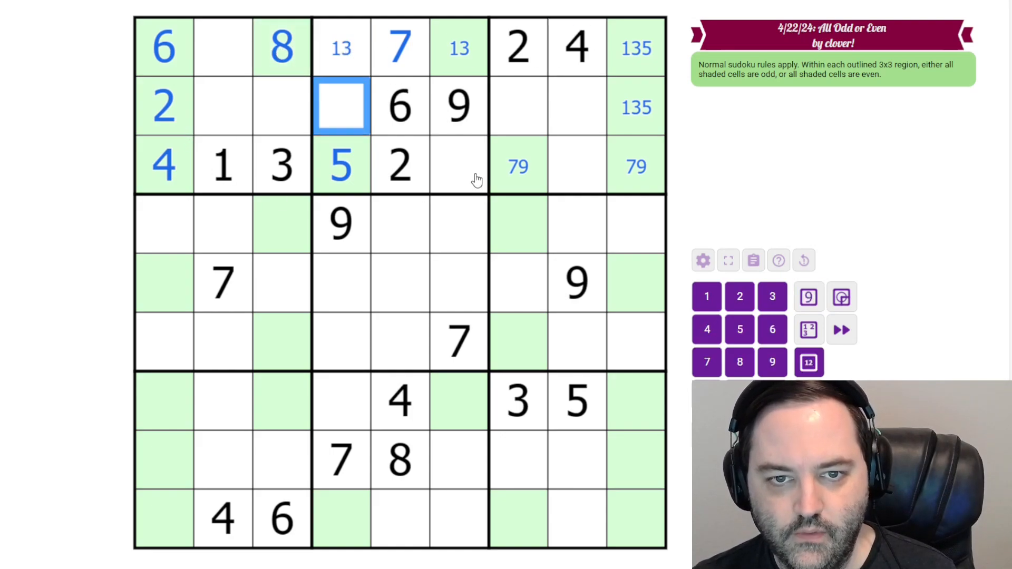
{"action": "left_click", "coordinate": [459, 165]}
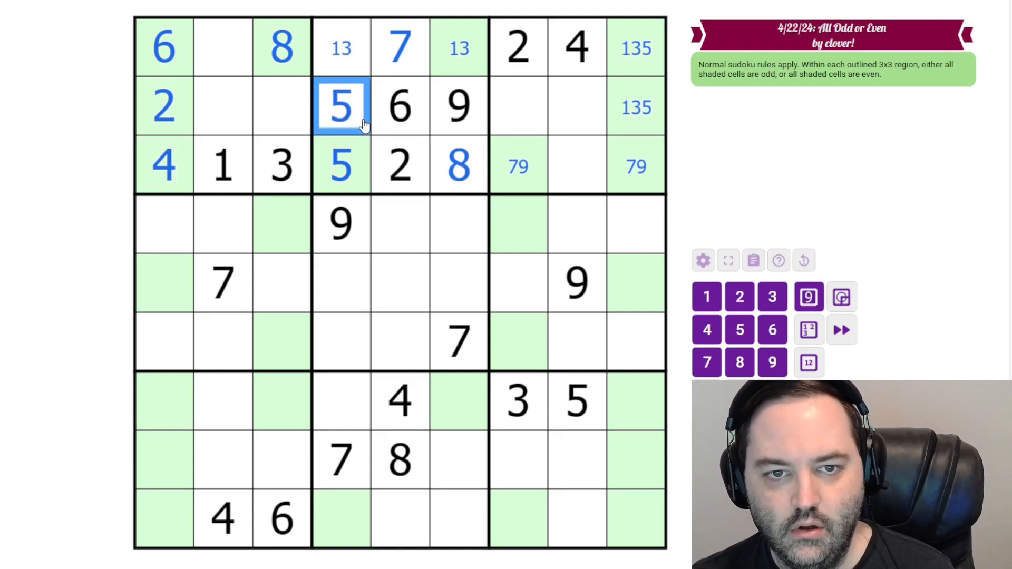
{"action": "left_click", "coordinate": [706, 330]}
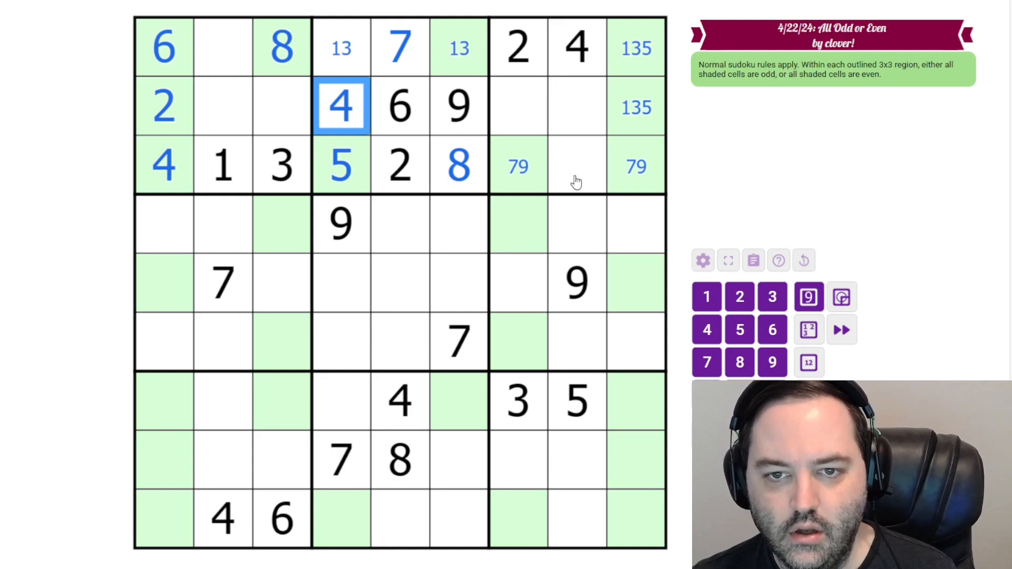
{"action": "left_click", "coordinate": [577, 164]}
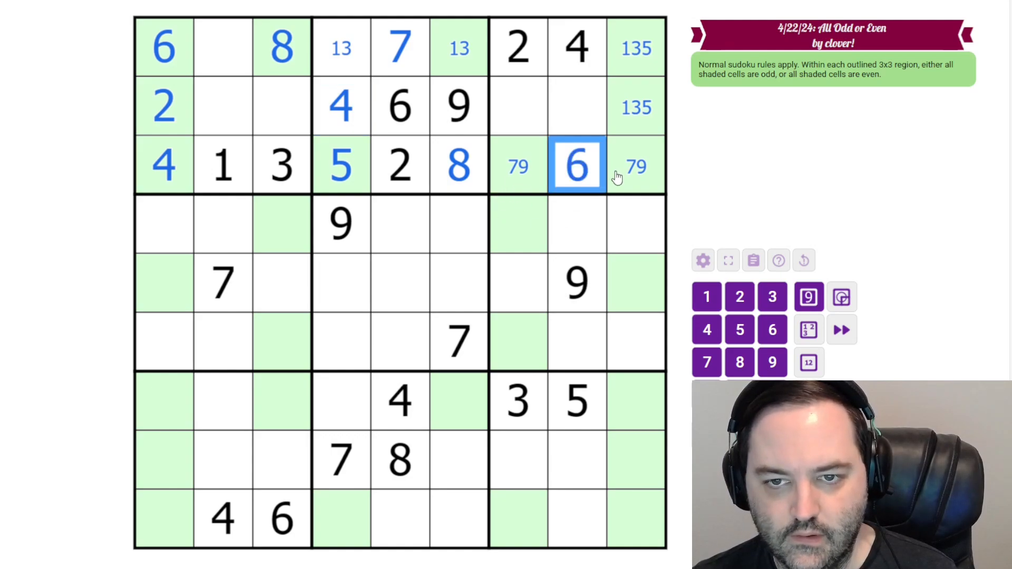
{"action": "left_click", "coordinate": [547, 106]}
{"action": "type", "text": "158"}
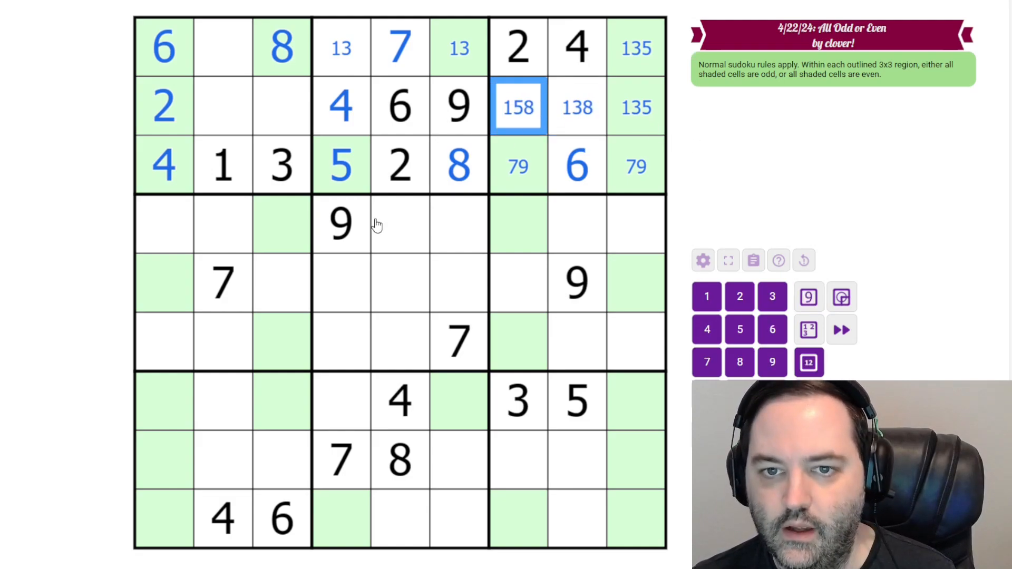
Complete the top-left box with 9, 5, 7, trim box 3's notes and place 5 in the top-right corner.
{"action": "left_click", "coordinate": [223, 107]}
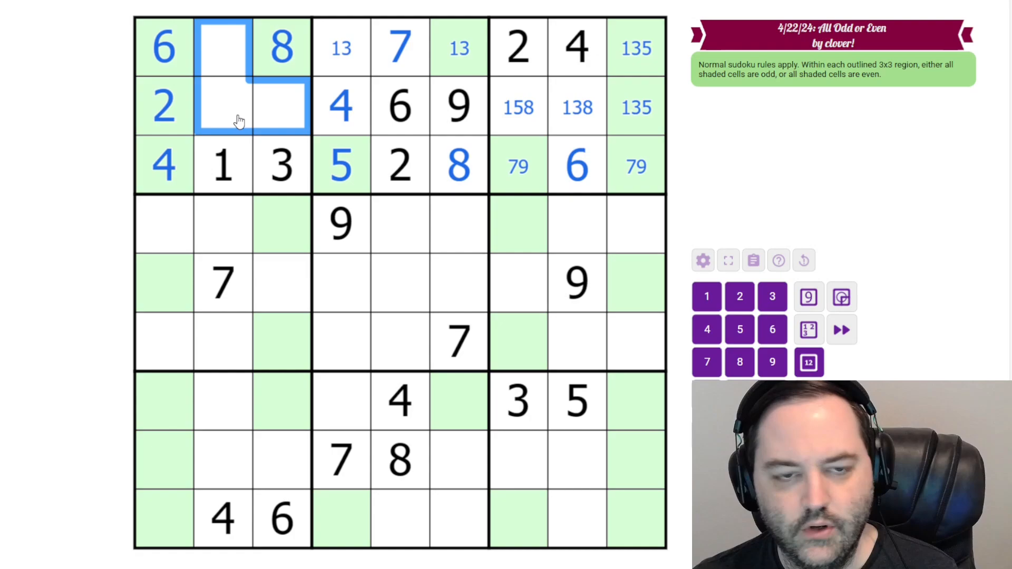
{"action": "left_click", "coordinate": [222, 49]}
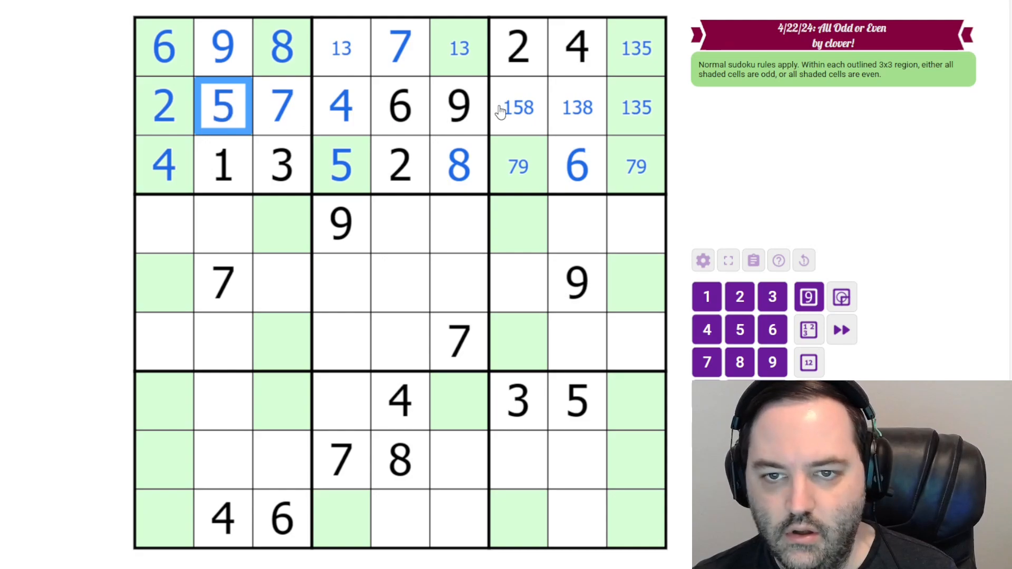
{"action": "left_click", "coordinate": [519, 108]}
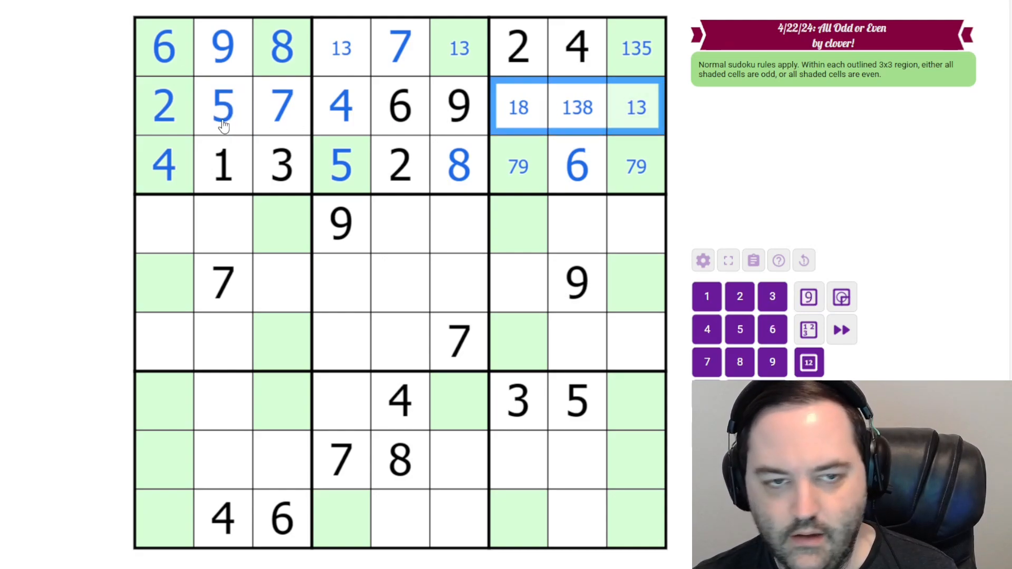
{"action": "left_click", "coordinate": [635, 46]}
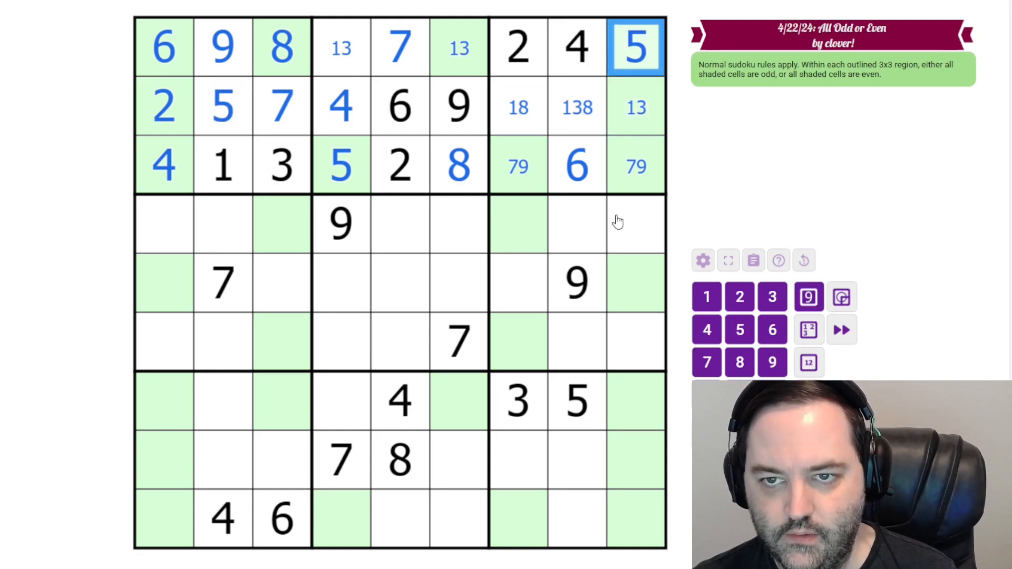
{"action": "mouse_move", "coordinate": [221, 187]}
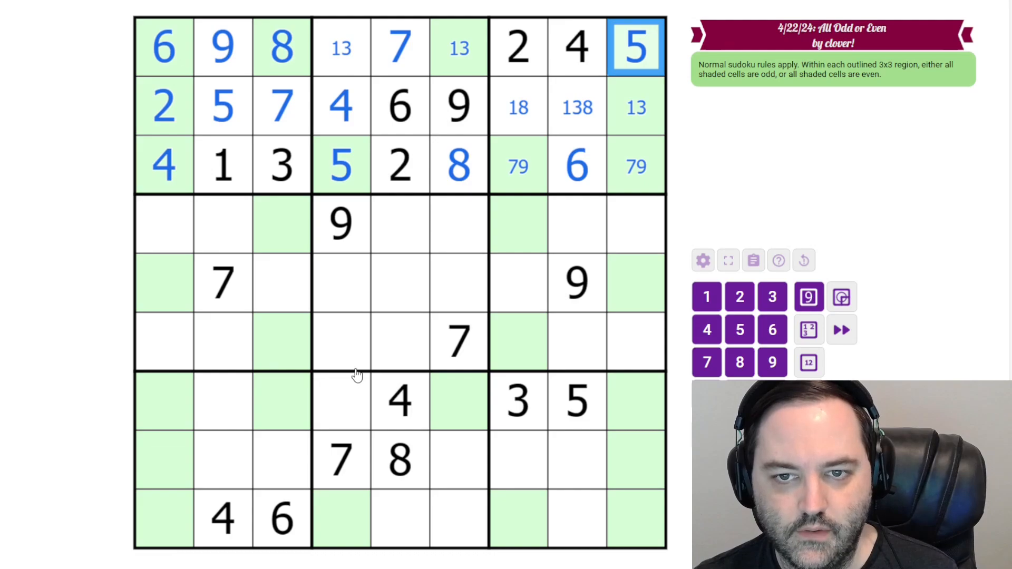
{"action": "mouse_move", "coordinate": [231, 493]}
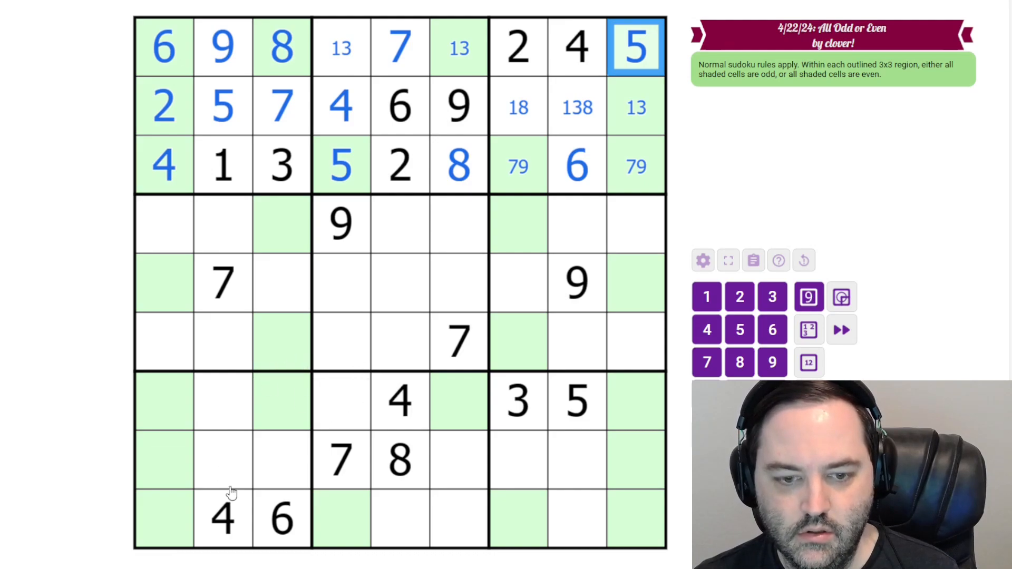
{"action": "mouse_move", "coordinate": [237, 389]}
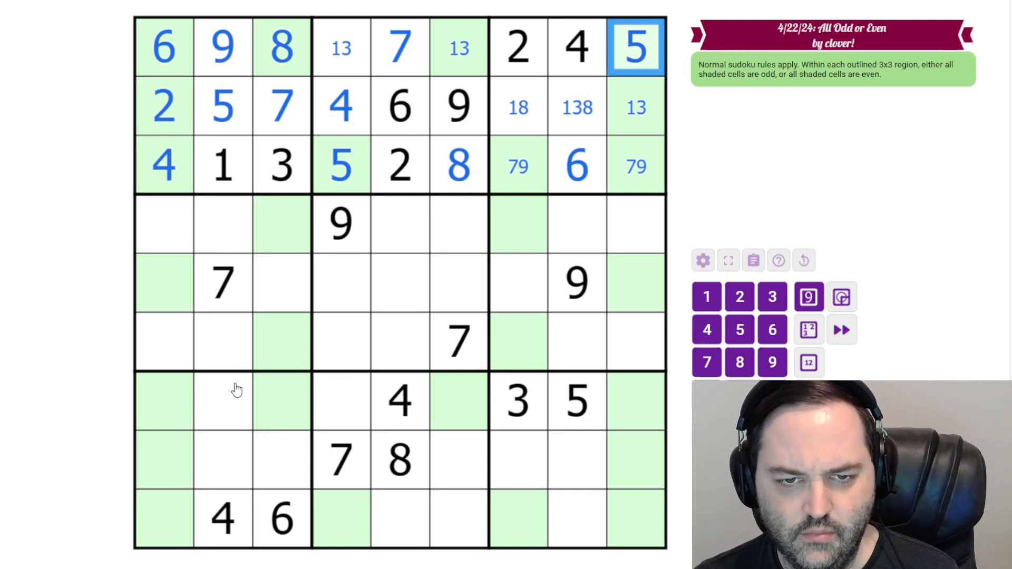
Note 179 and 19 in box 7 and fill 6 and 4 into the bottom-right box's column 9.
{"action": "left_click", "coordinate": [164, 400]}
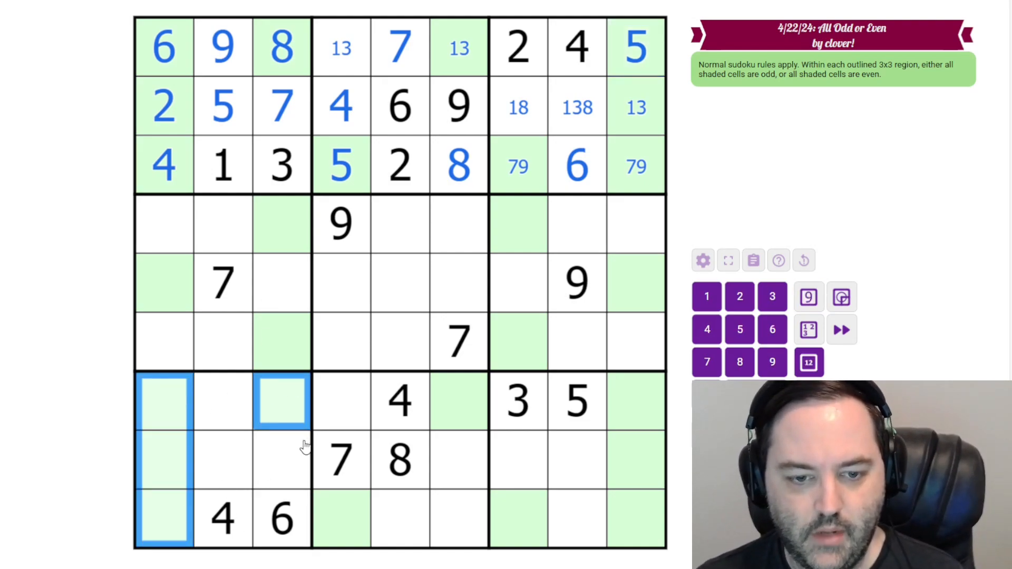
{"action": "left_click", "coordinate": [516, 401]}
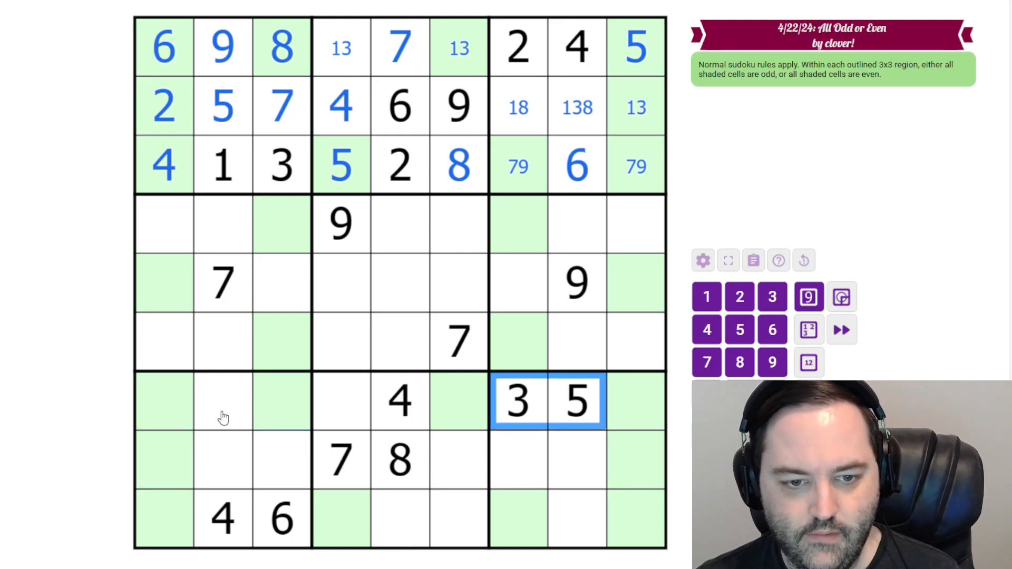
{"action": "left_click", "coordinate": [283, 106]}
{"action": "type", "text": "19"}
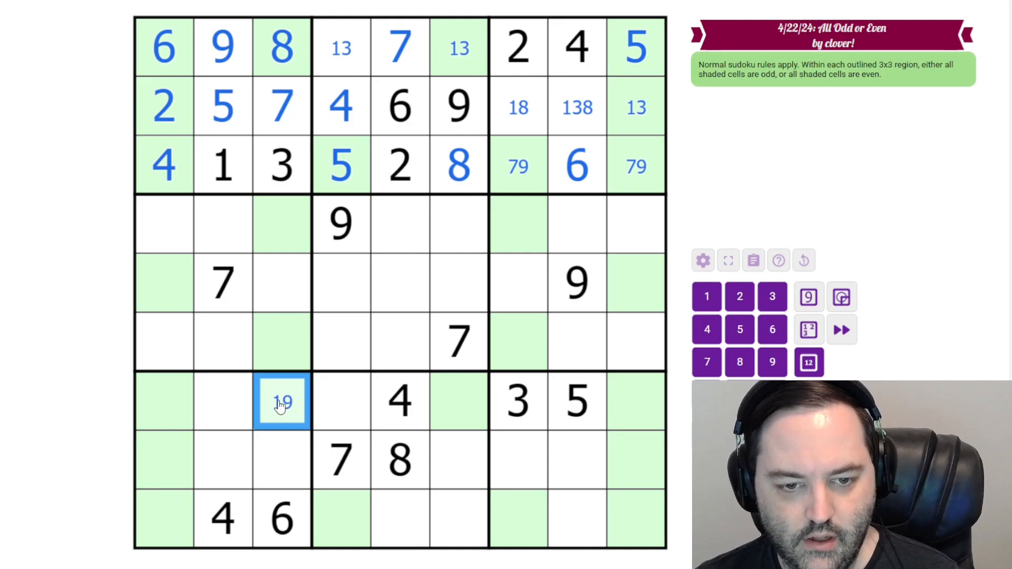
{"action": "left_click", "coordinate": [164, 401]}
{"action": "type", "text": "179"}
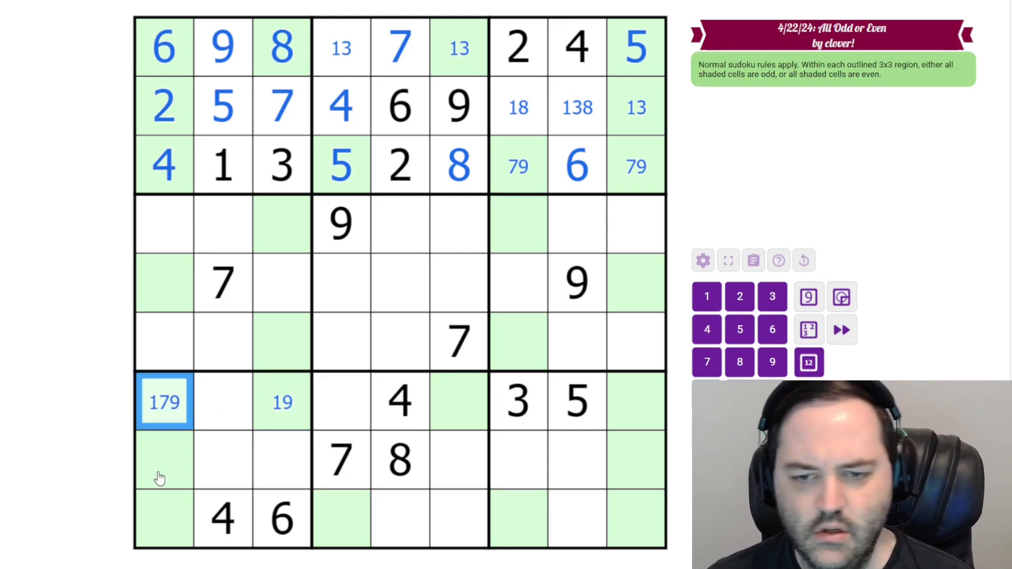
{"action": "left_click", "coordinate": [163, 460]}
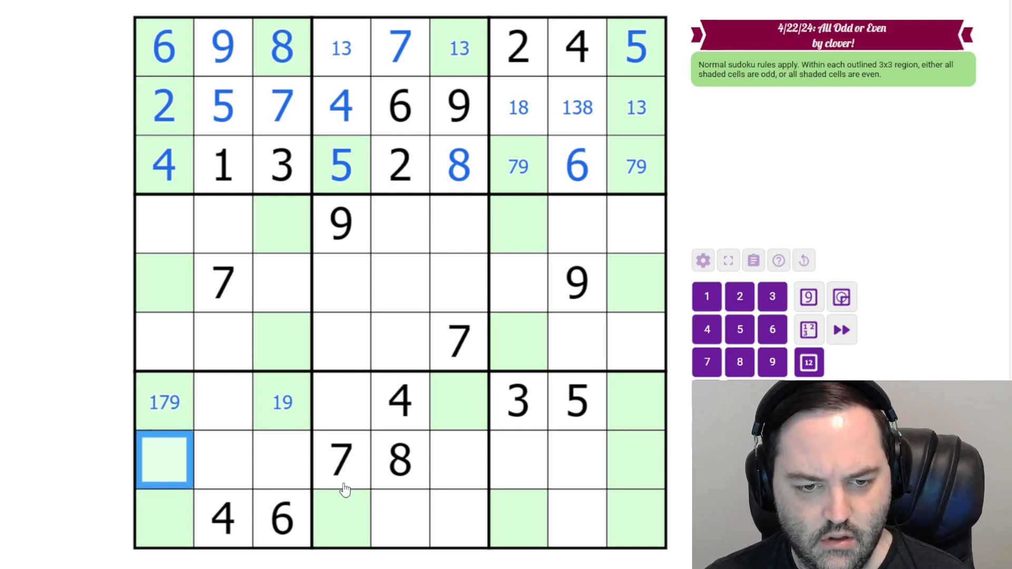
{"action": "left_click", "coordinate": [341, 460]}
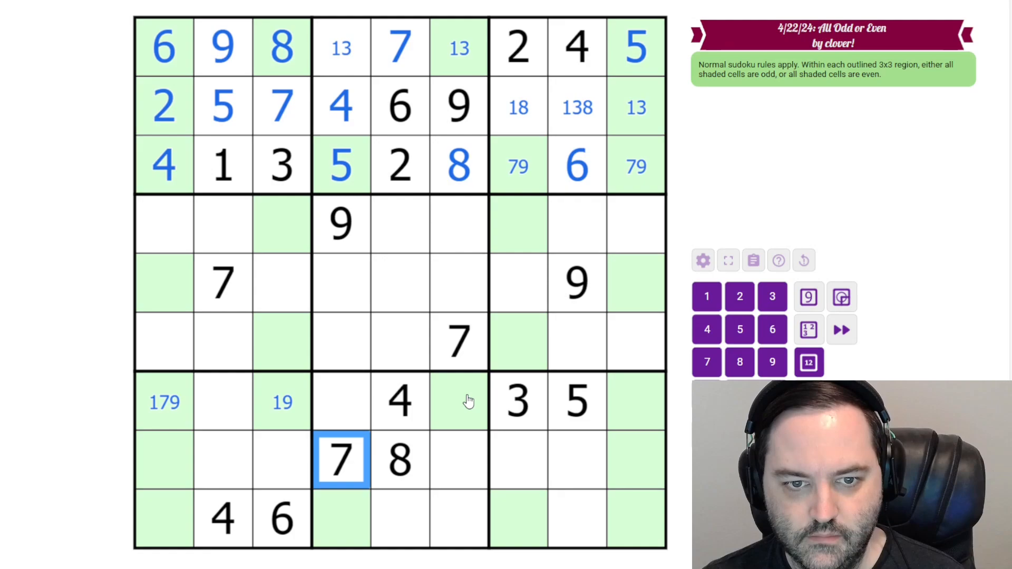
{"action": "mouse_move", "coordinate": [650, 434]}
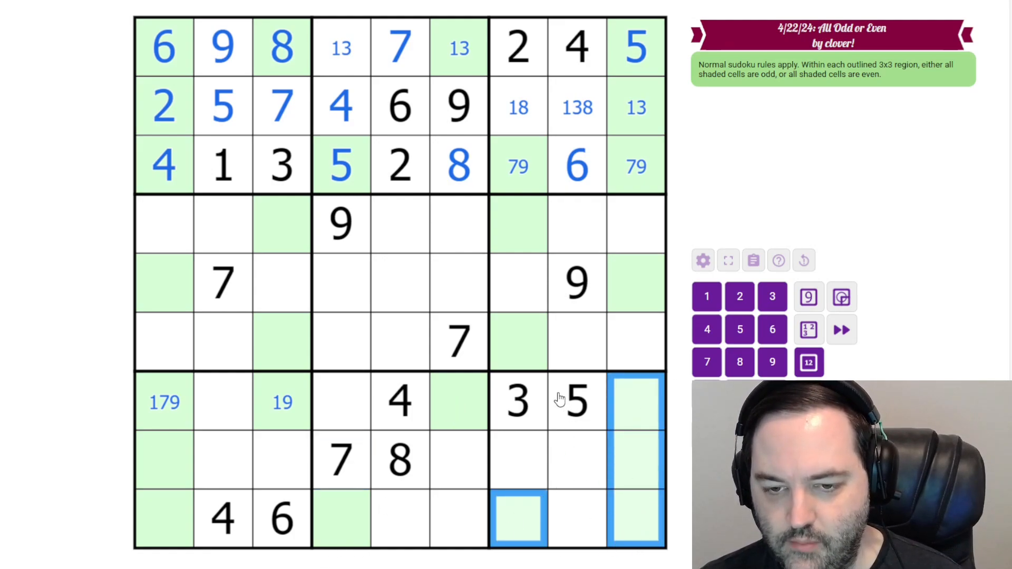
{"action": "mouse_move", "coordinate": [251, 517]}
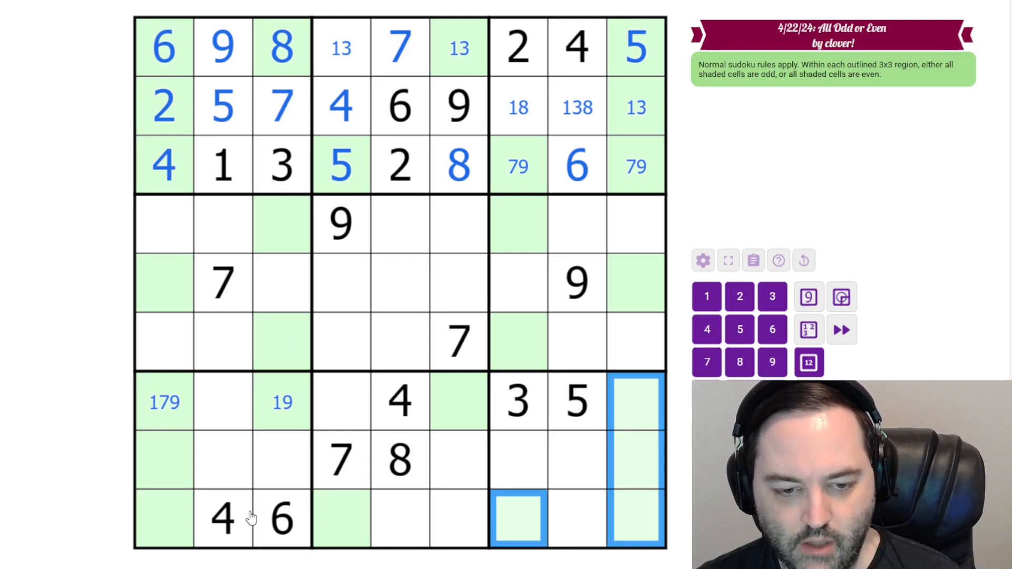
{"action": "left_click", "coordinate": [516, 401]}
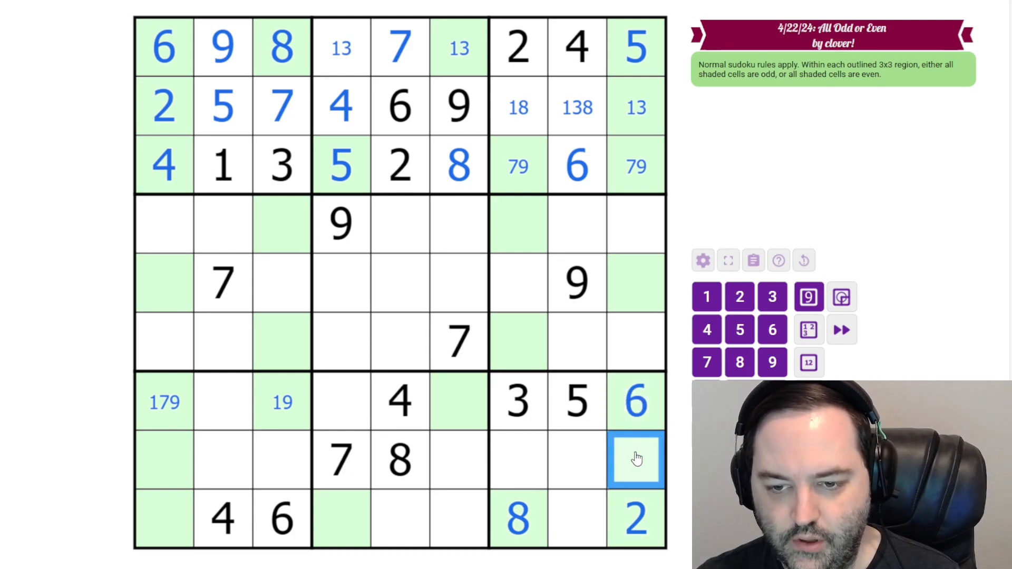
{"action": "key", "text": "4"}
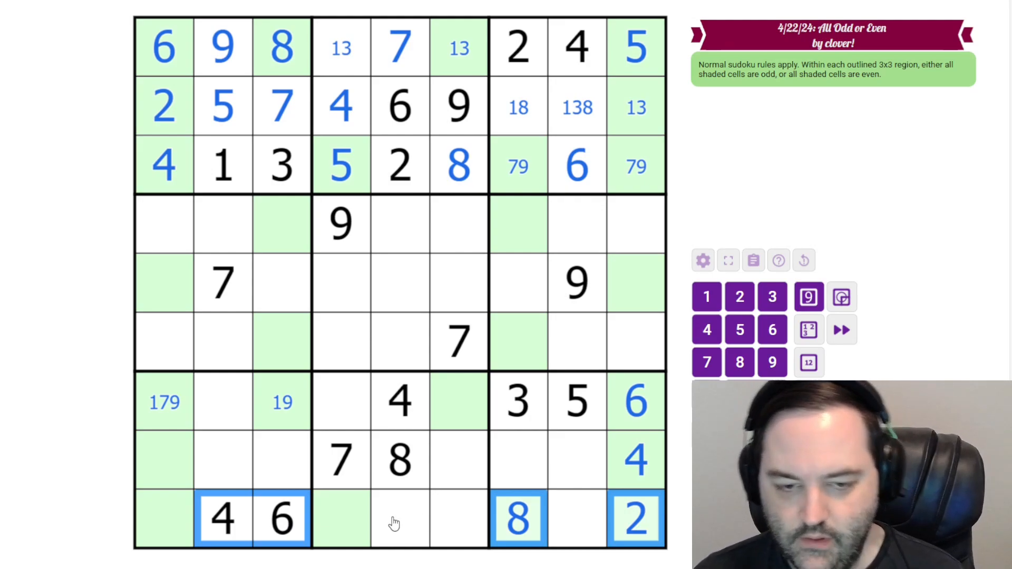
Place 8, 2 and row 7's 2 in column 4, noting 13, 68 and 1 around the bottom boxes.
{"action": "left_click", "coordinate": [164, 401]}
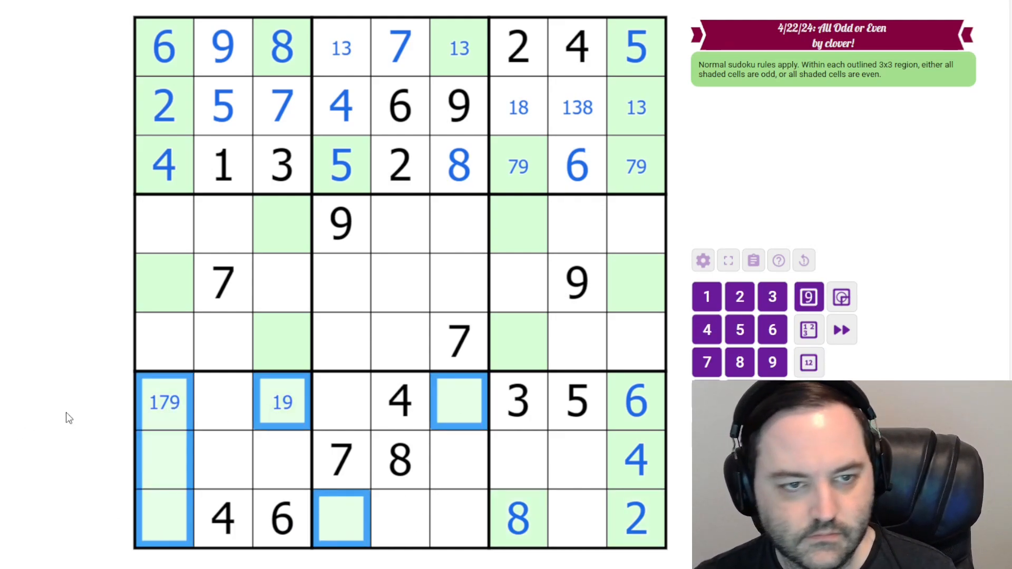
{"action": "left_click", "coordinate": [341, 520]}
{"action": "type", "text": "13"}
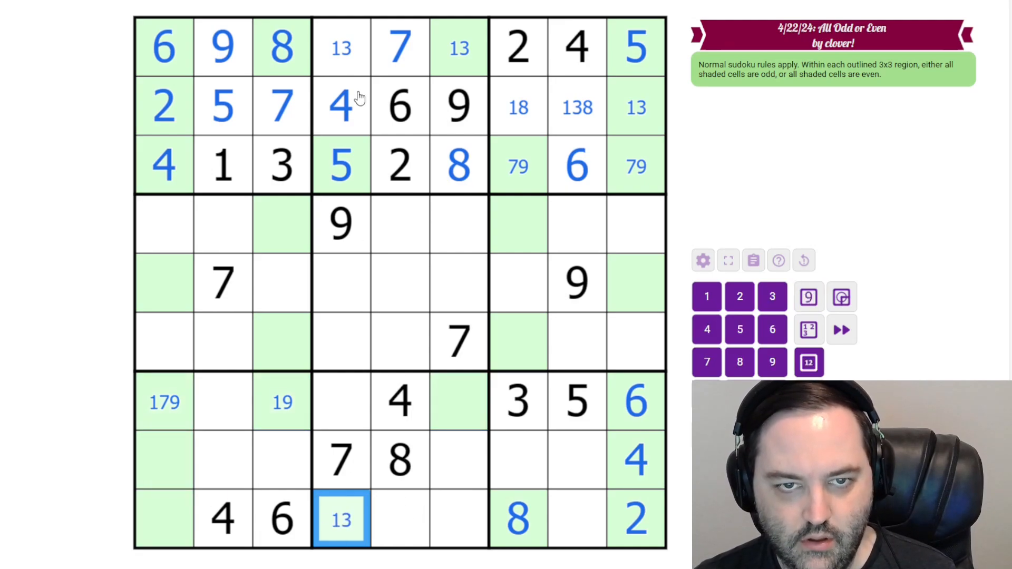
{"action": "mouse_move", "coordinate": [340, 484]}
{"action": "type", "text": "2"}
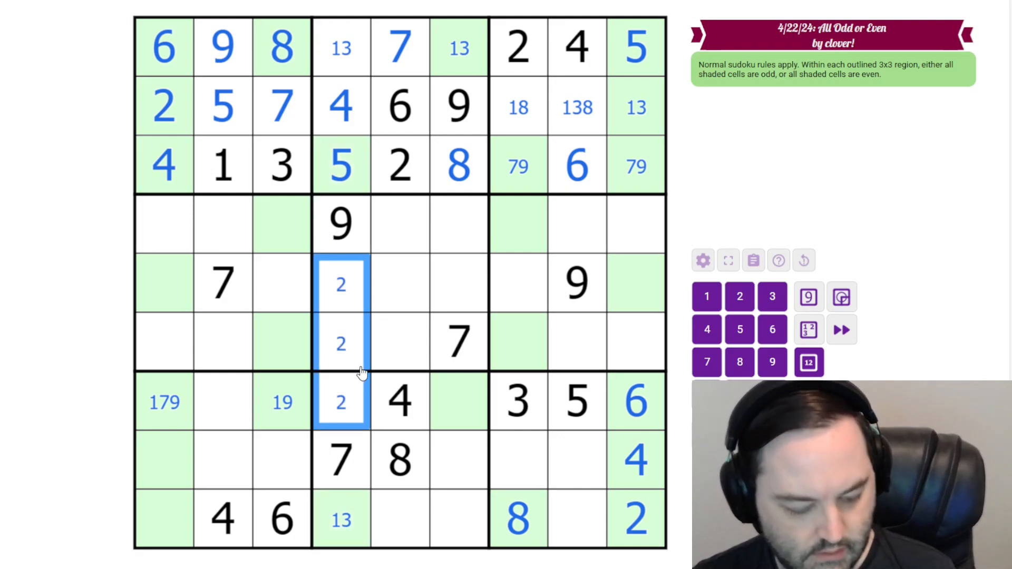
{"action": "left_click", "coordinate": [401, 459]}
{"action": "type", "text": "68"}
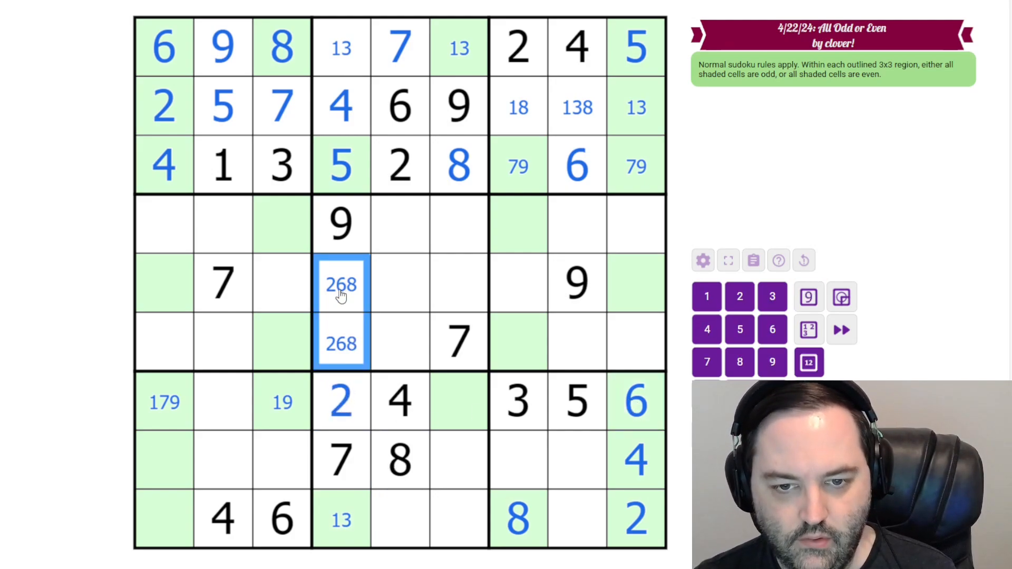
{"action": "left_click", "coordinate": [458, 400]}
{"action": "type", "text": "1"}
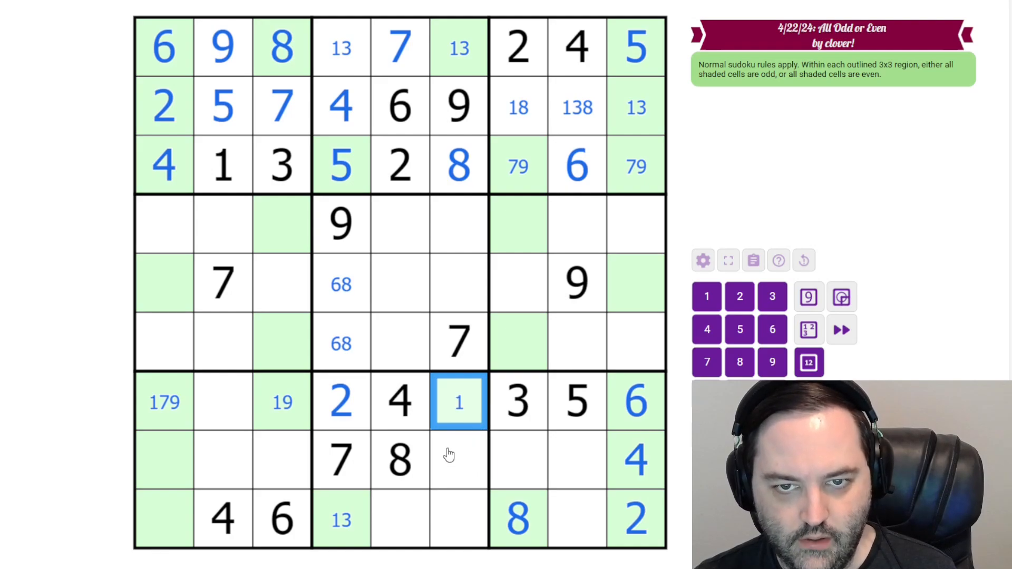
{"action": "left_click", "coordinate": [458, 107]}
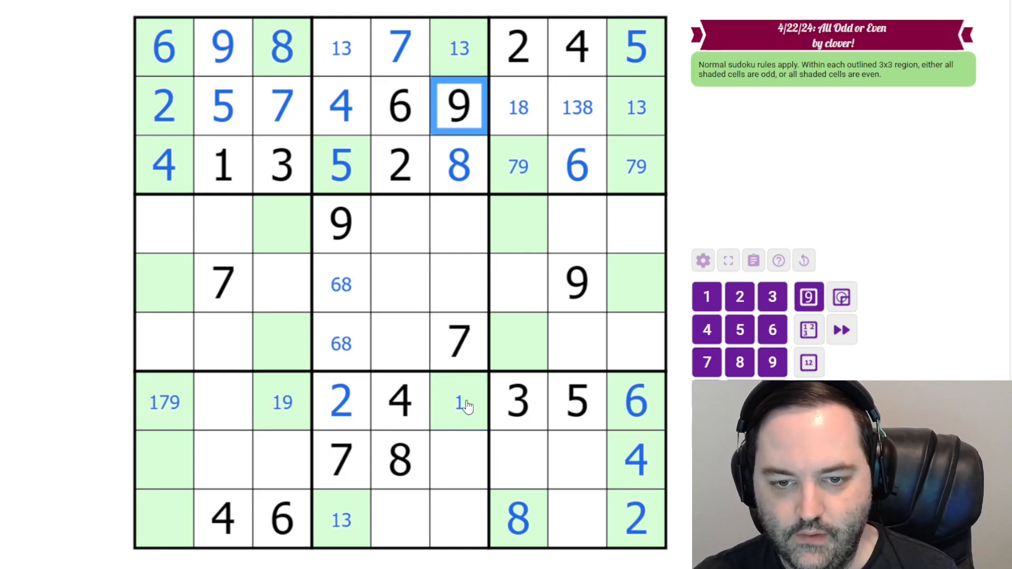
Add candidate notes to row 8's second and third cells of the bottom-left box.
{"action": "left_click", "coordinate": [165, 402]}
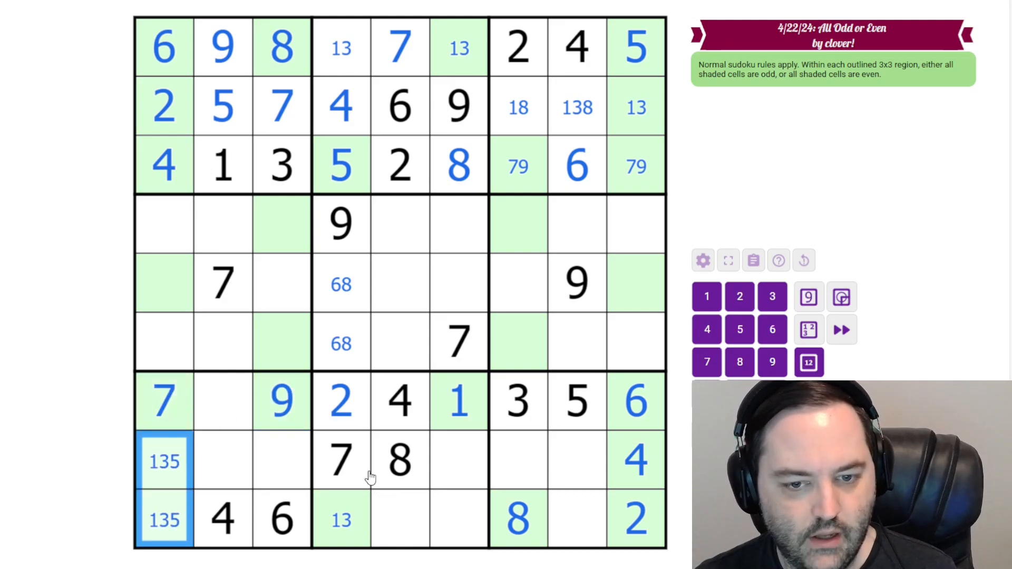
{"action": "left_click", "coordinate": [222, 401]}
{"action": "type", "text": "8"}
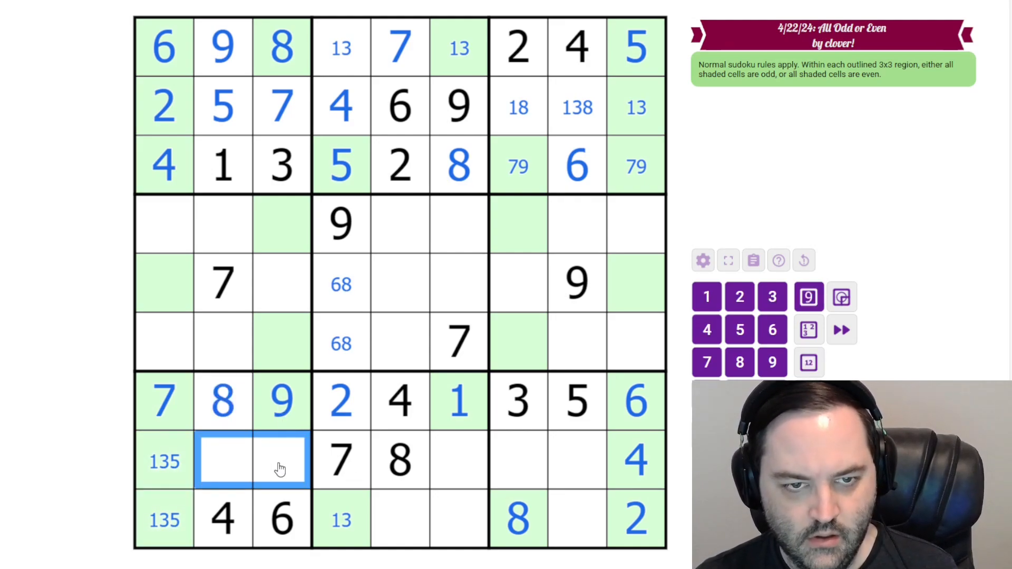
{"action": "left_click", "coordinate": [808, 362]}
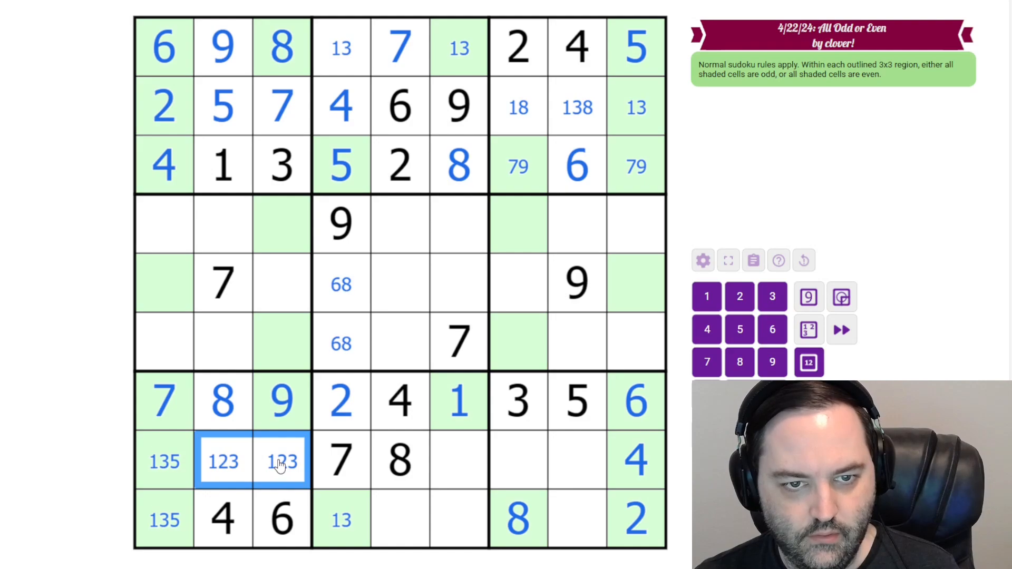
{"action": "left_click", "coordinate": [222, 462]}
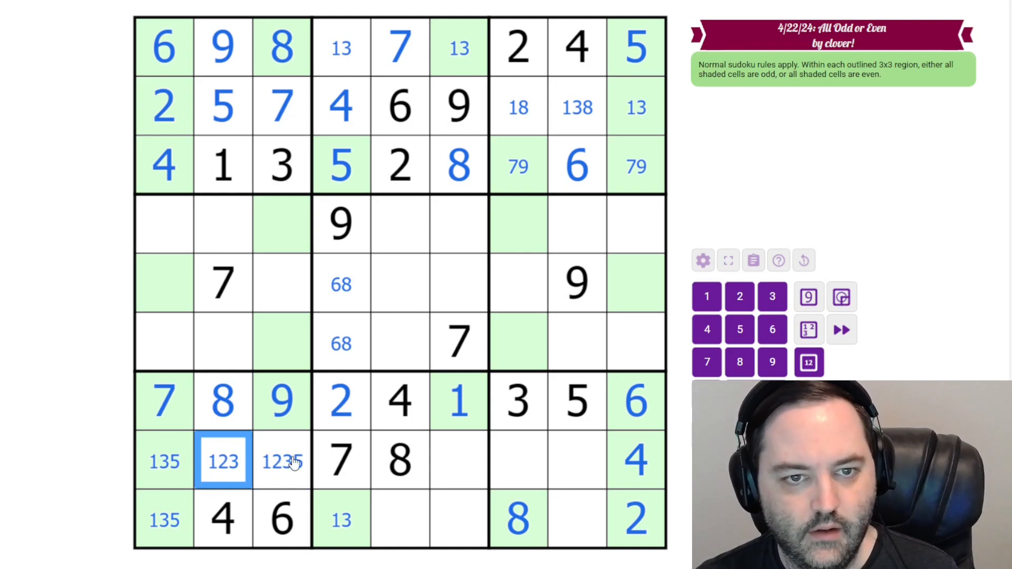
{"action": "left_click", "coordinate": [281, 462]}
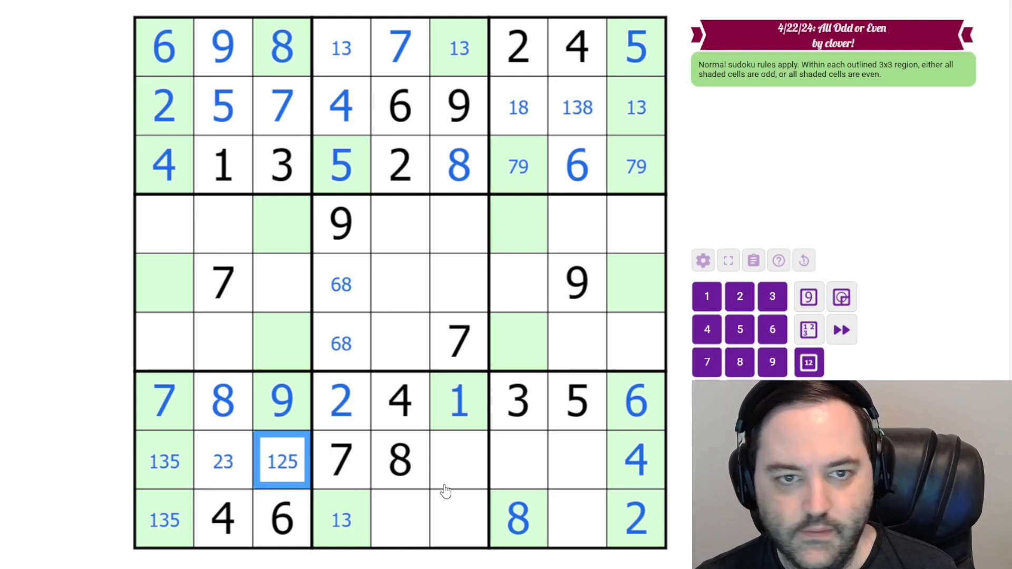
Complete the bottom-right box with 9, 1 and 7 and place 1 in the bottom-left corner.
{"action": "left_click", "coordinate": [577, 519]}
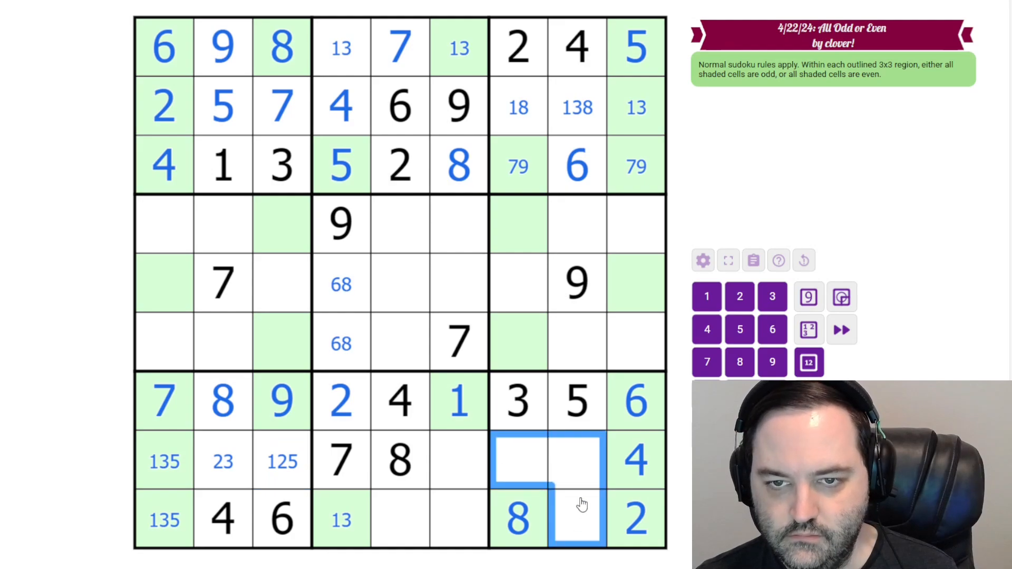
{"action": "left_click", "coordinate": [576, 283]}
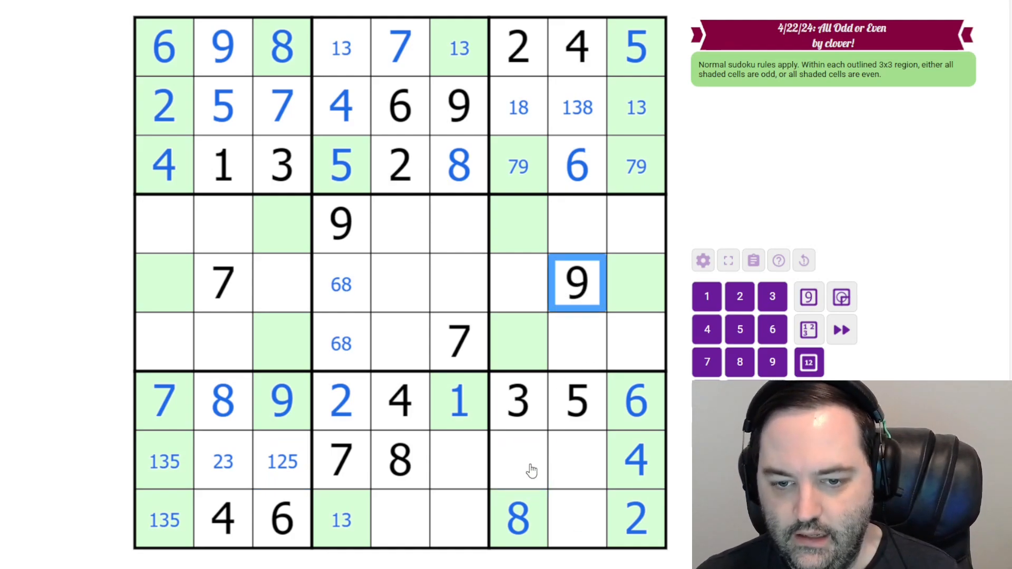
{"action": "left_click", "coordinate": [519, 462]}
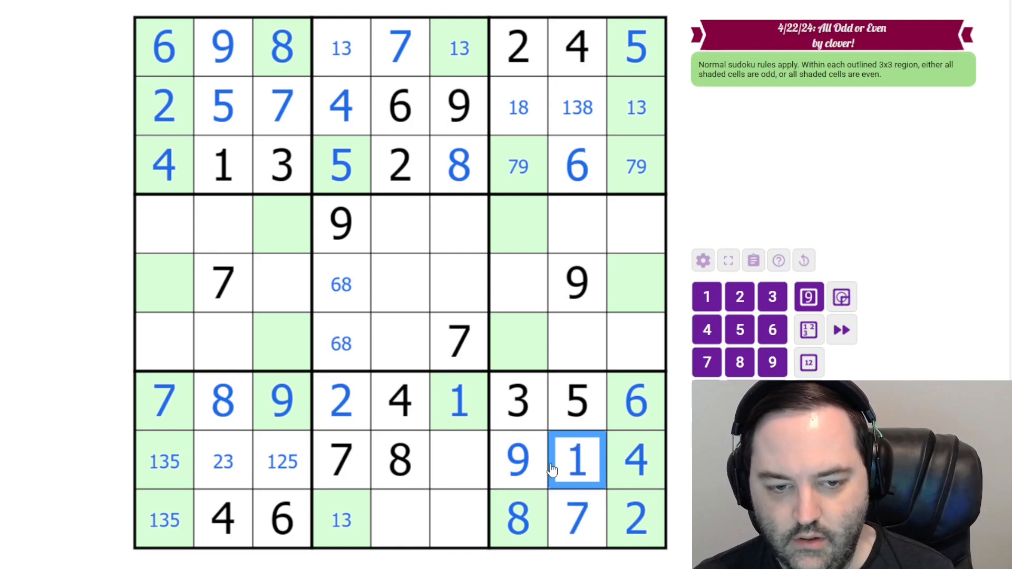
{"action": "left_click", "coordinate": [163, 519]}
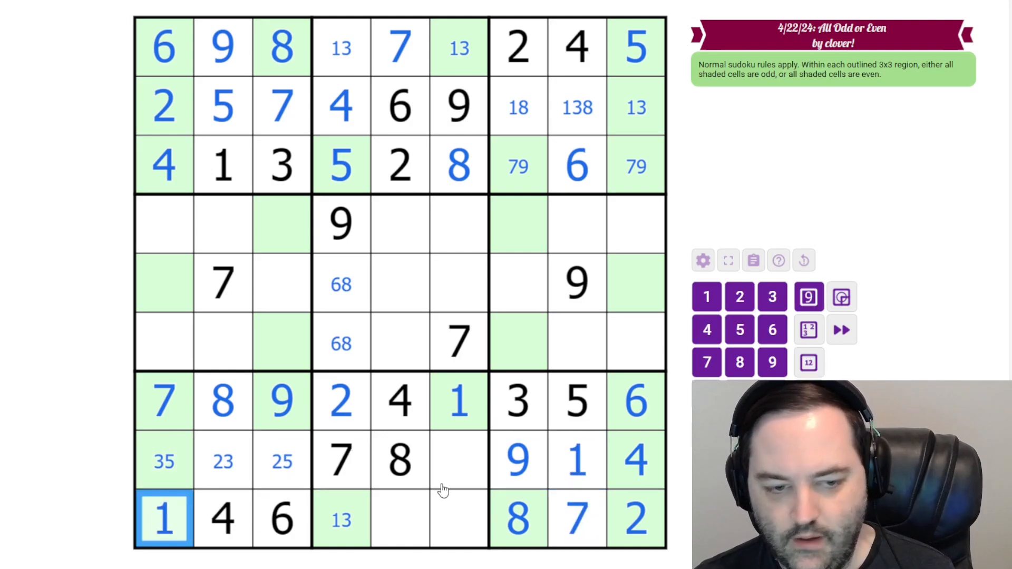
{"action": "left_click", "coordinate": [340, 47]}
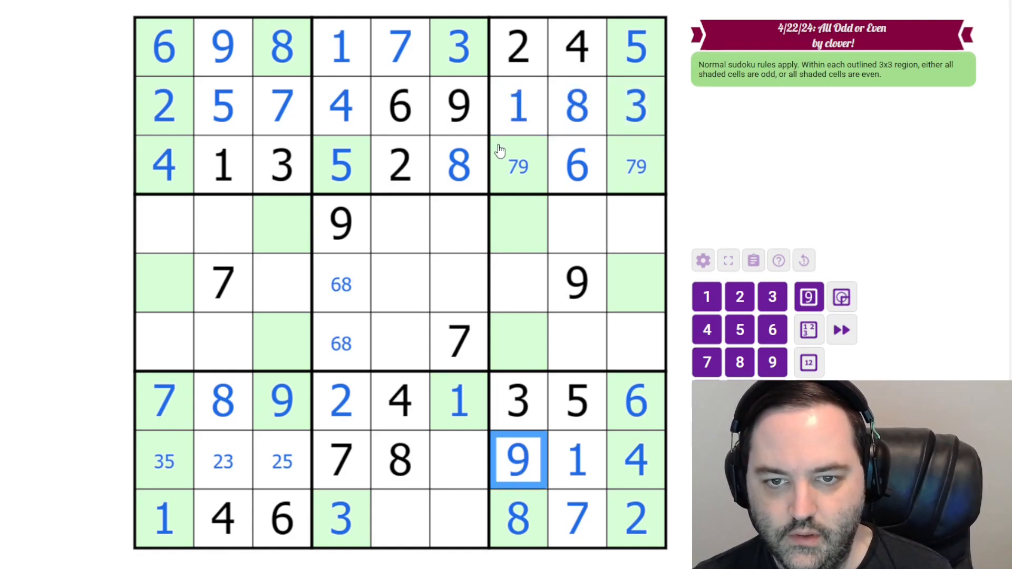
Finish row 3's last cells, place 7 ending row 4 and settle the 3 at the bottom of column 4.
{"action": "left_click", "coordinate": [636, 165]}
{"action": "type", "text": "9"}
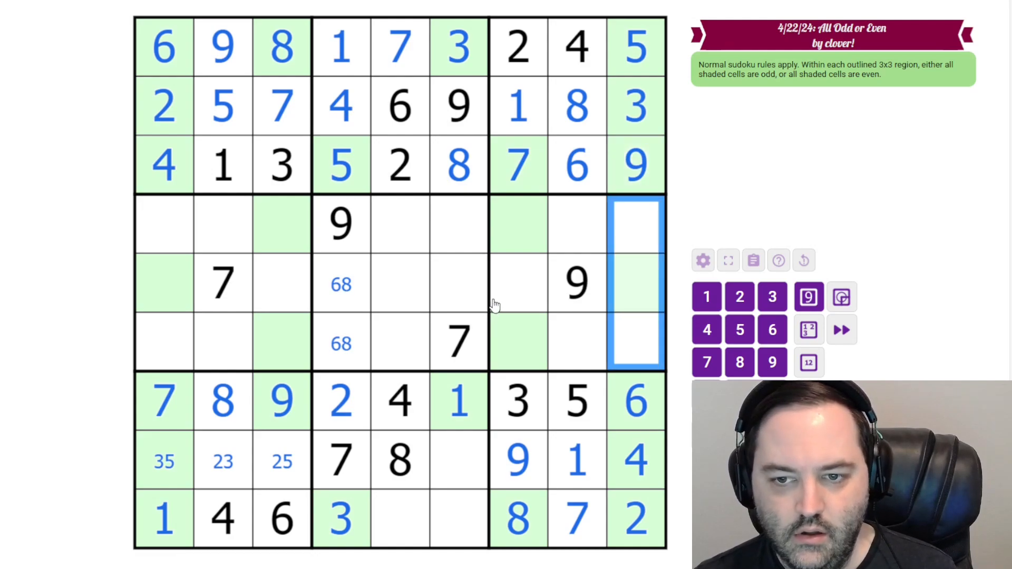
{"action": "left_click", "coordinate": [222, 284]}
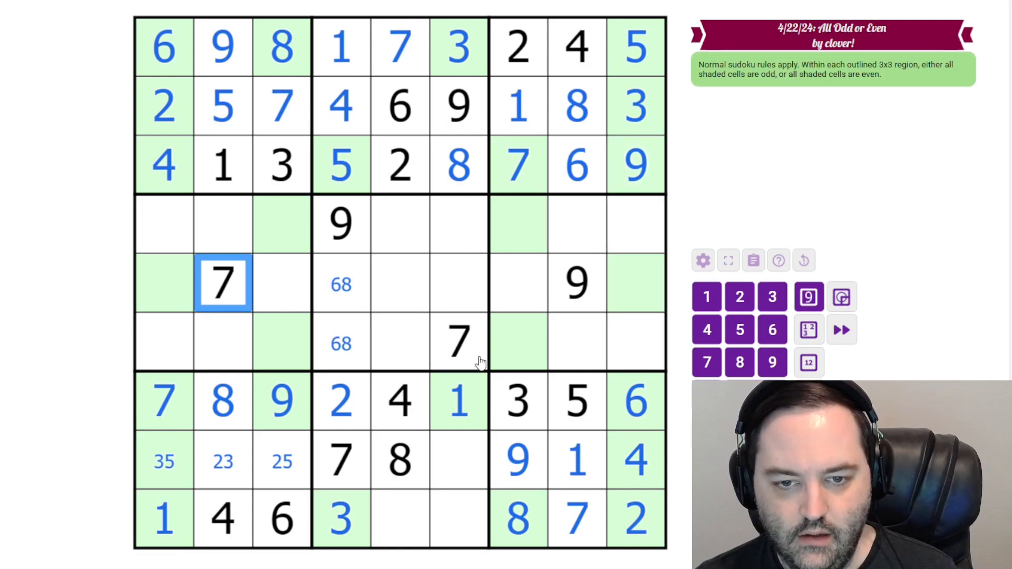
{"action": "left_click", "coordinate": [636, 225]}
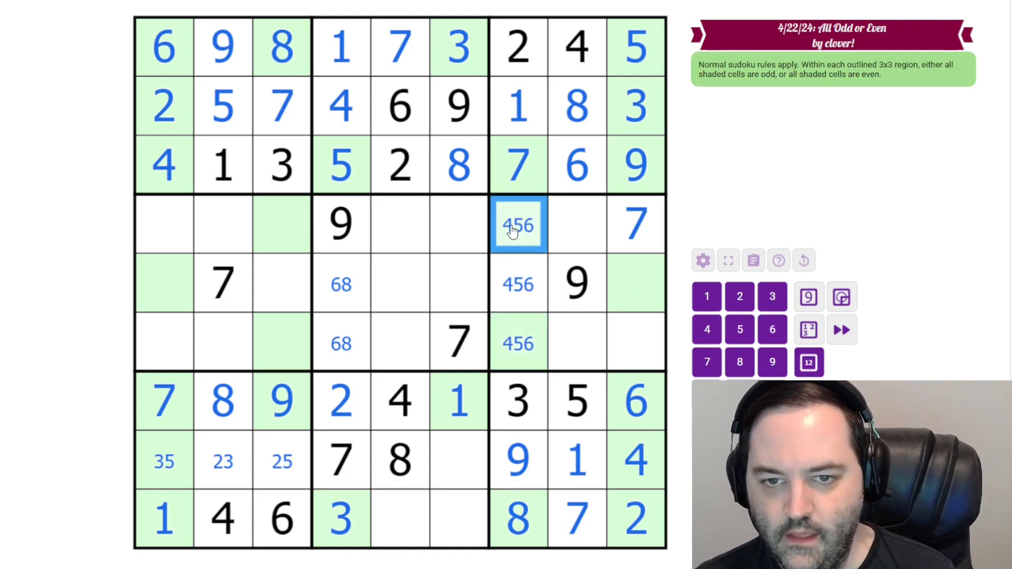
Fill 7, 8, 1 down column 9, 5 in row 5 column 7, and 6 over 8 in column 4.
{"action": "left_click", "coordinate": [518, 342]}
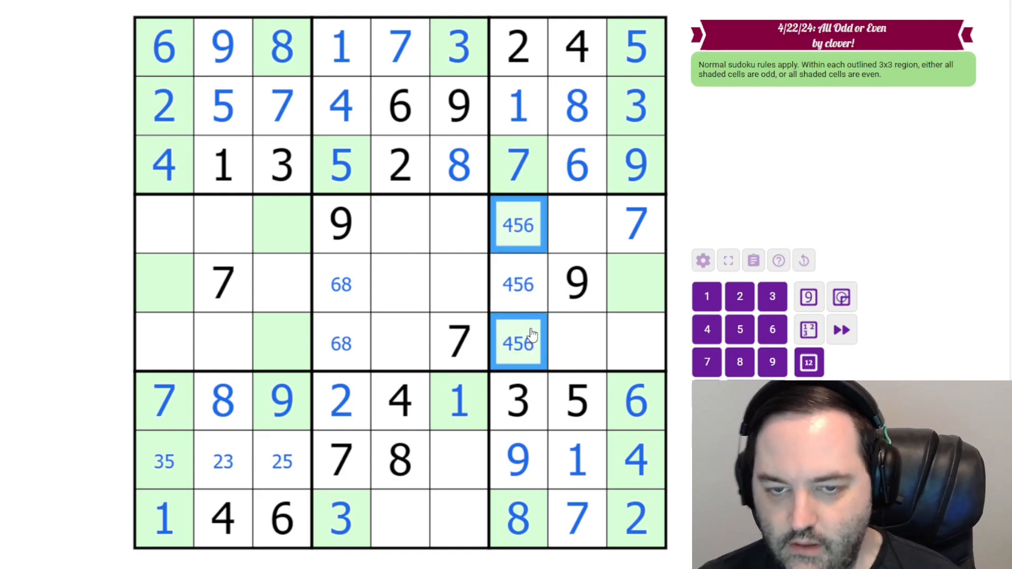
{"action": "mouse_move", "coordinate": [556, 312]}
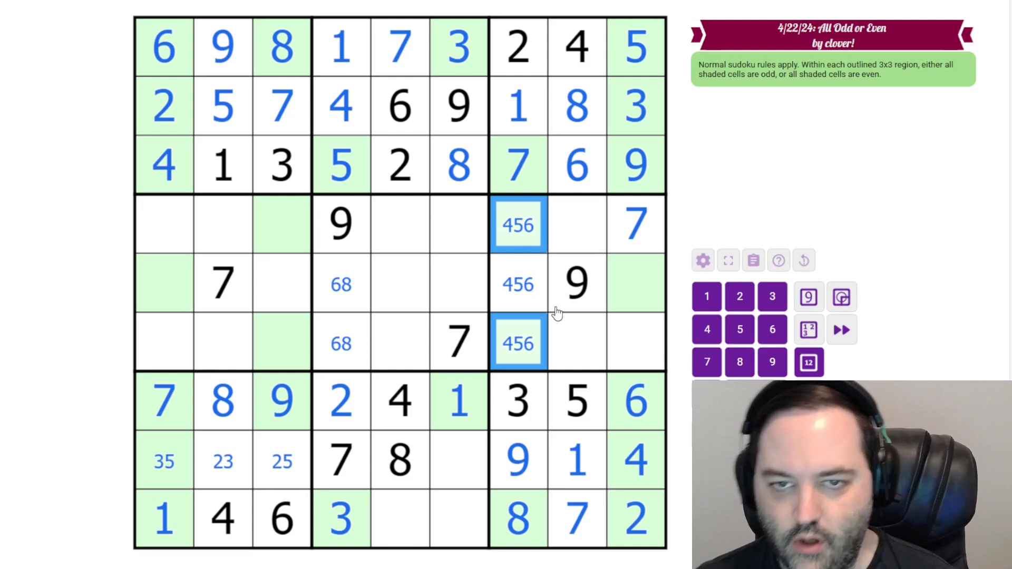
{"action": "mouse_move", "coordinate": [539, 278]}
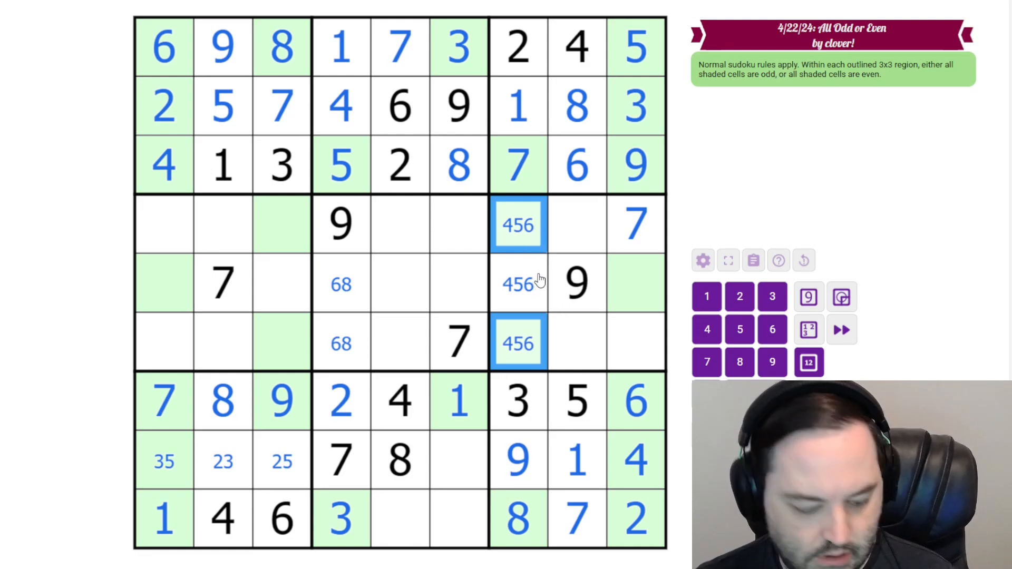
{"action": "left_click", "coordinate": [519, 284]}
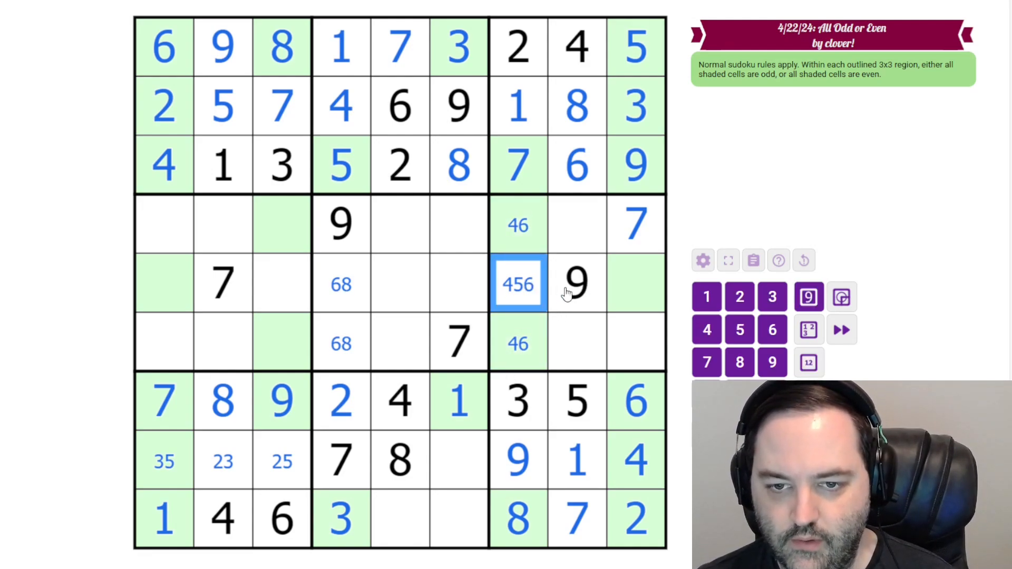
{"action": "left_click", "coordinate": [636, 283]}
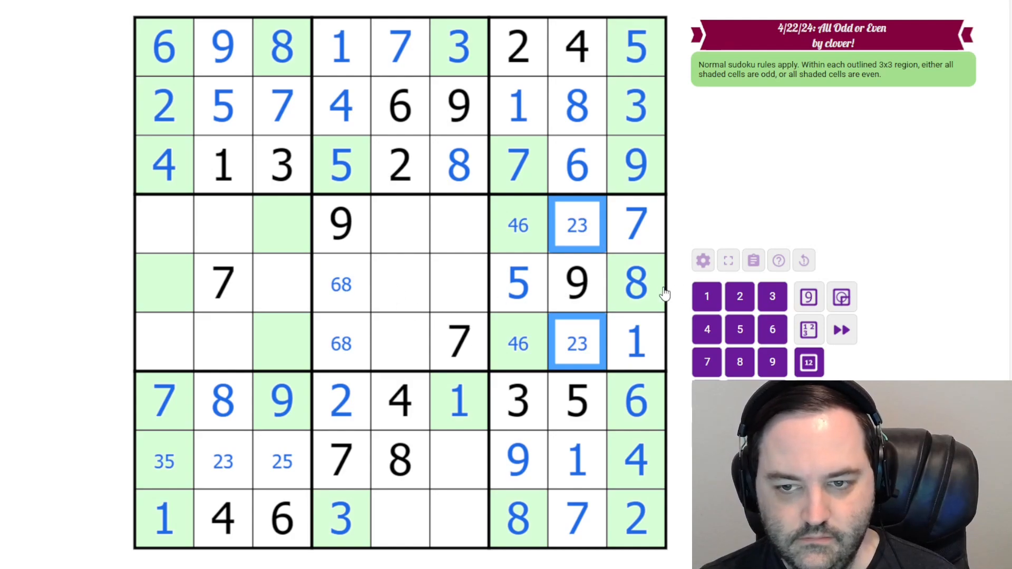
{"action": "left_click", "coordinate": [341, 342]}
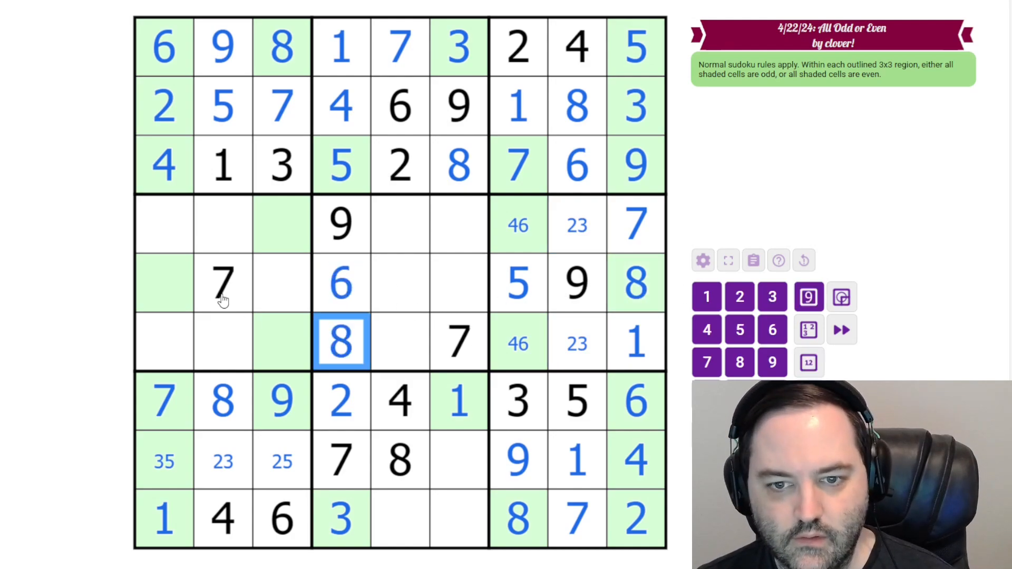
{"action": "mouse_move", "coordinate": [155, 291]}
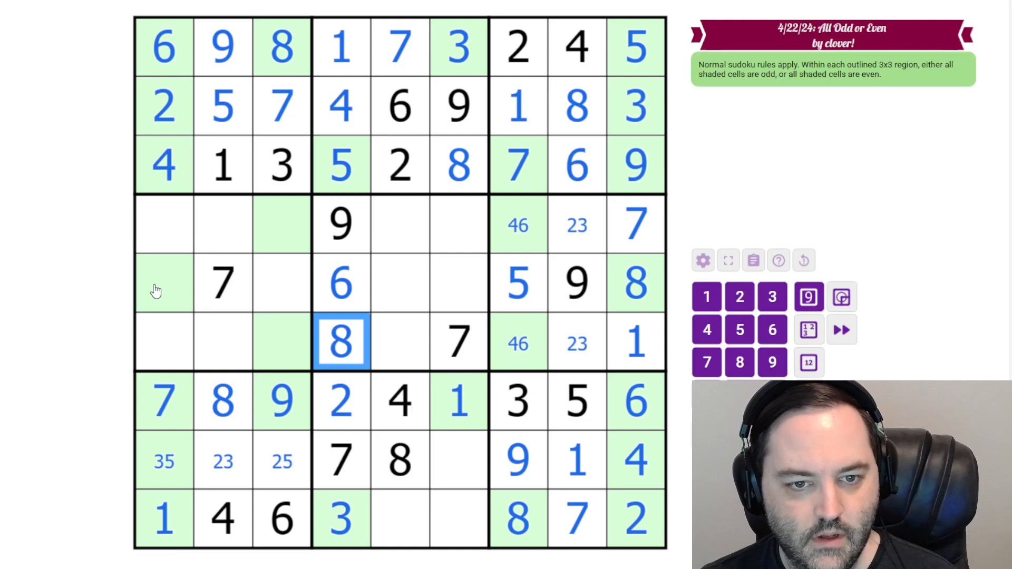
{"action": "left_click", "coordinate": [164, 282]}
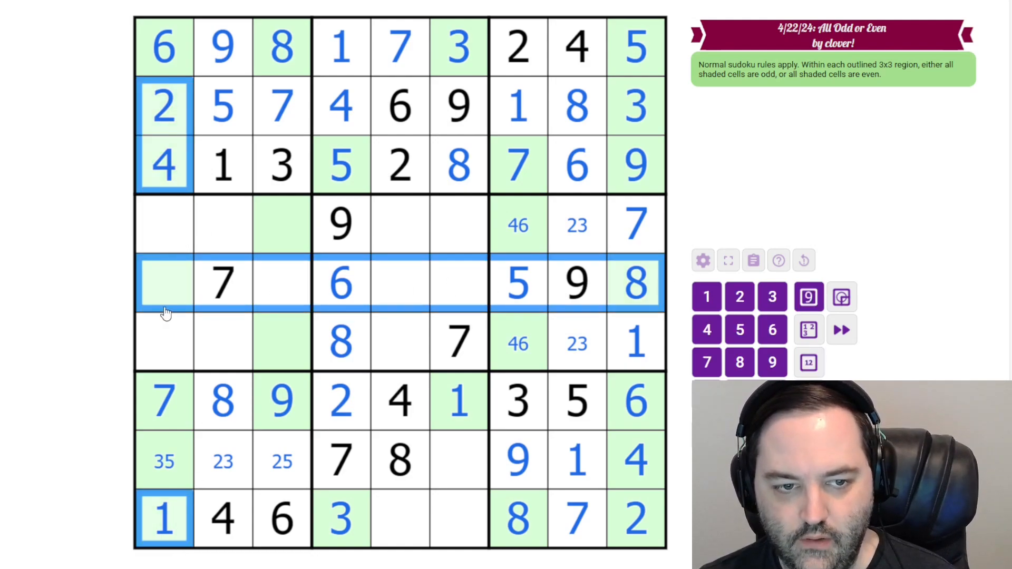
Fill row 8 column 2 with 3, resolve column 6's two cells and row 5 column 3.
{"action": "left_click", "coordinate": [281, 224]}
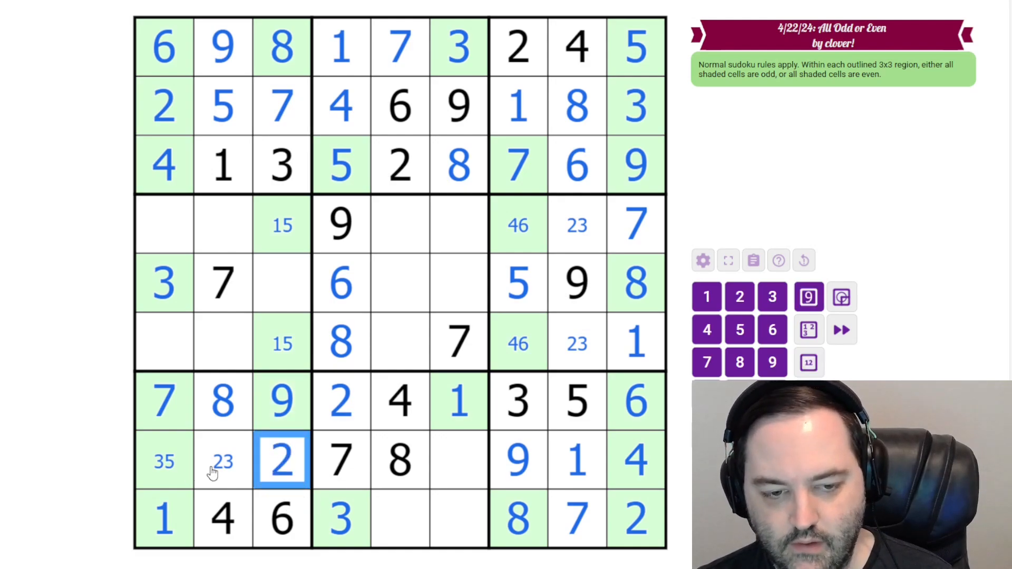
{"action": "left_click", "coordinate": [458, 461]}
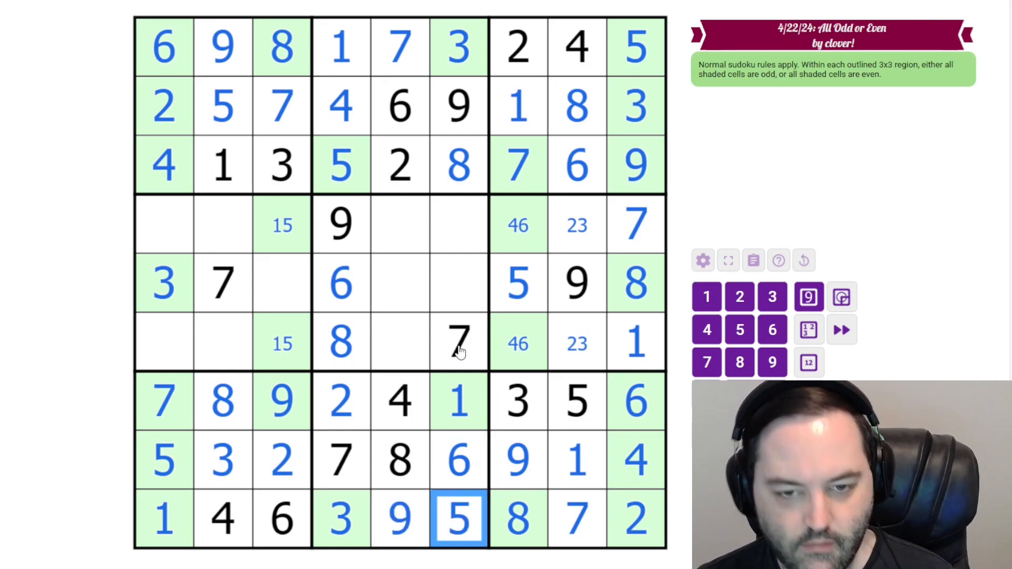
{"action": "left_click", "coordinate": [458, 105]}
{"action": "type", "text": "24"}
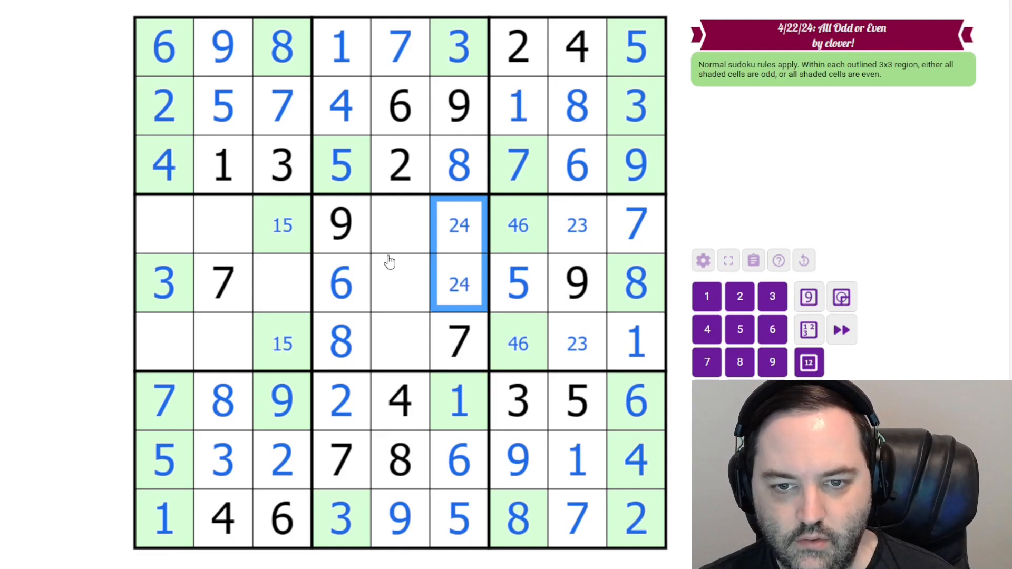
{"action": "mouse_move", "coordinate": [372, 246]}
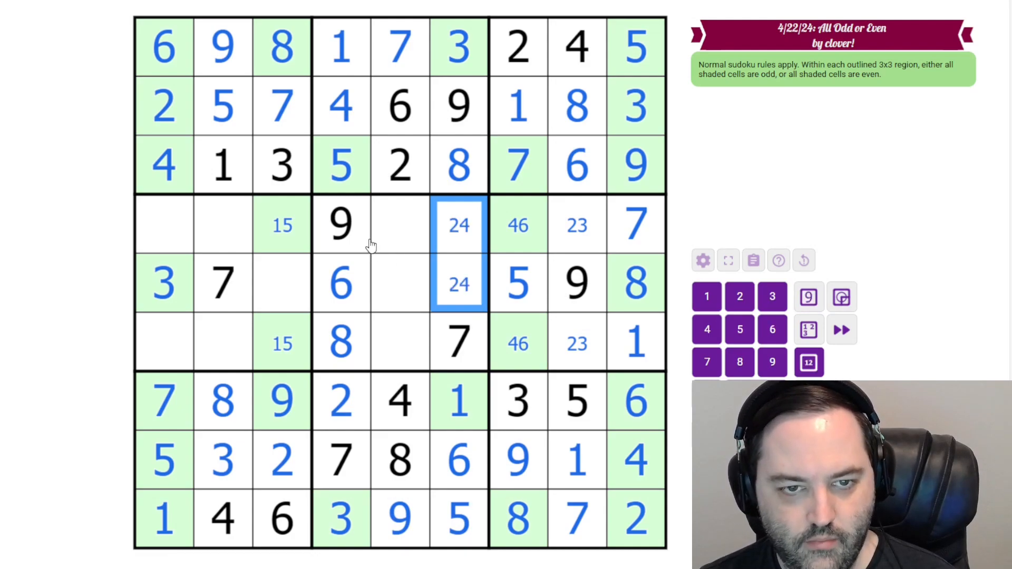
{"action": "left_click", "coordinate": [280, 284]}
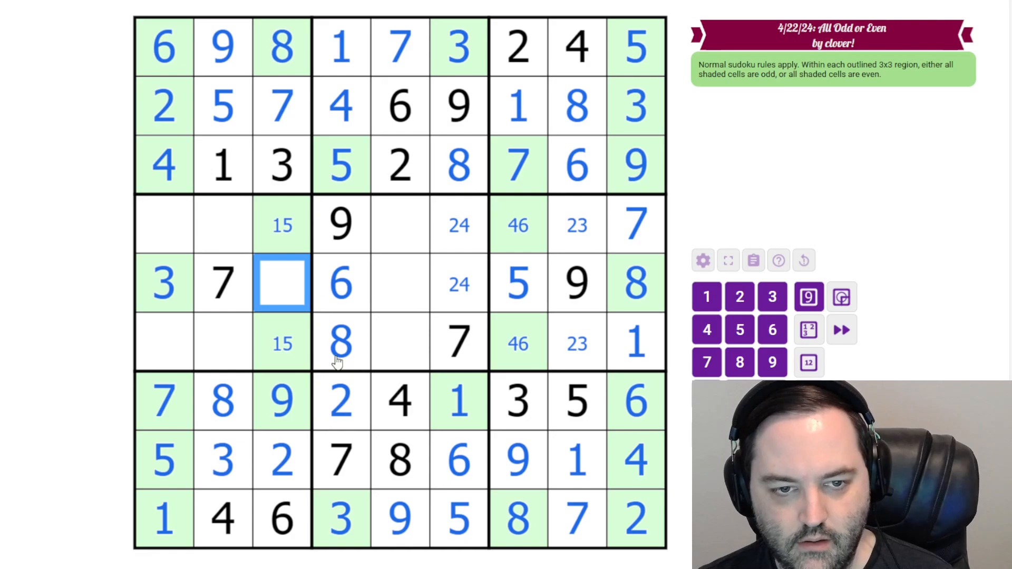
{"action": "left_click", "coordinate": [519, 225]}
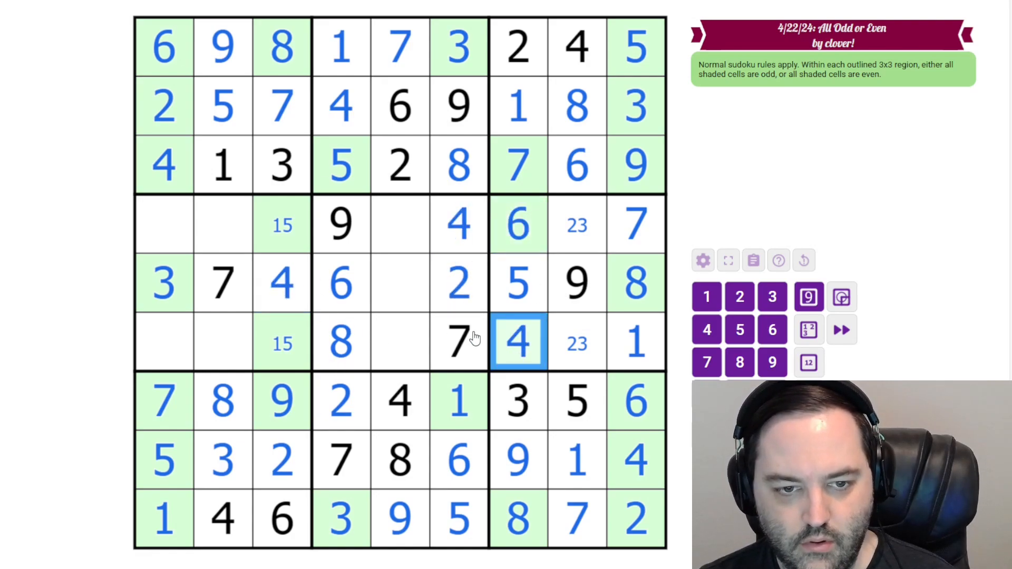
{"action": "mouse_move", "coordinate": [277, 349]}
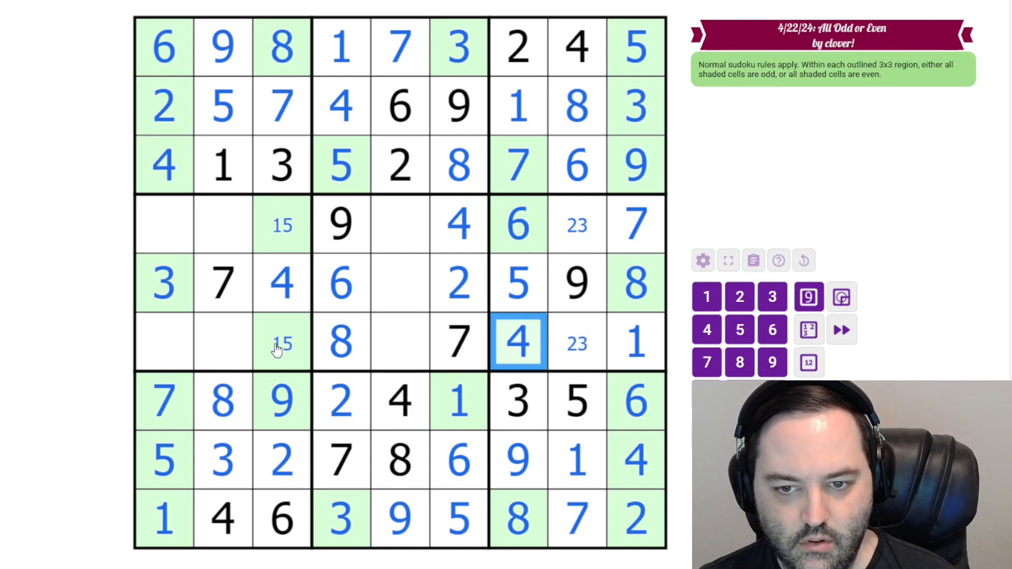
Place 5, the centre 1 and the remaining middle-band digits, leaving only r4c1 and r4c2 blank.
{"action": "left_click", "coordinate": [632, 341]}
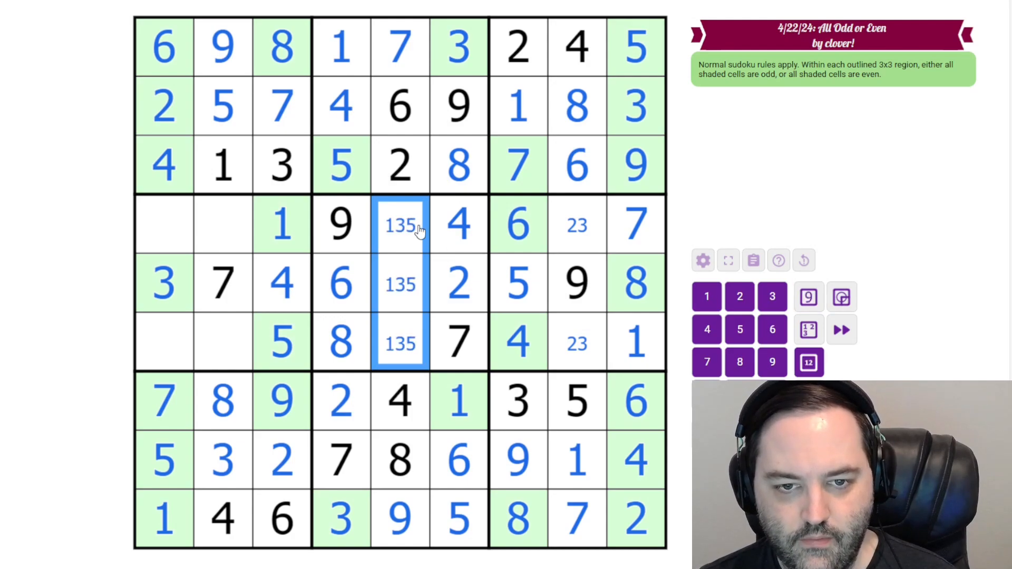
{"action": "left_click", "coordinate": [401, 283]}
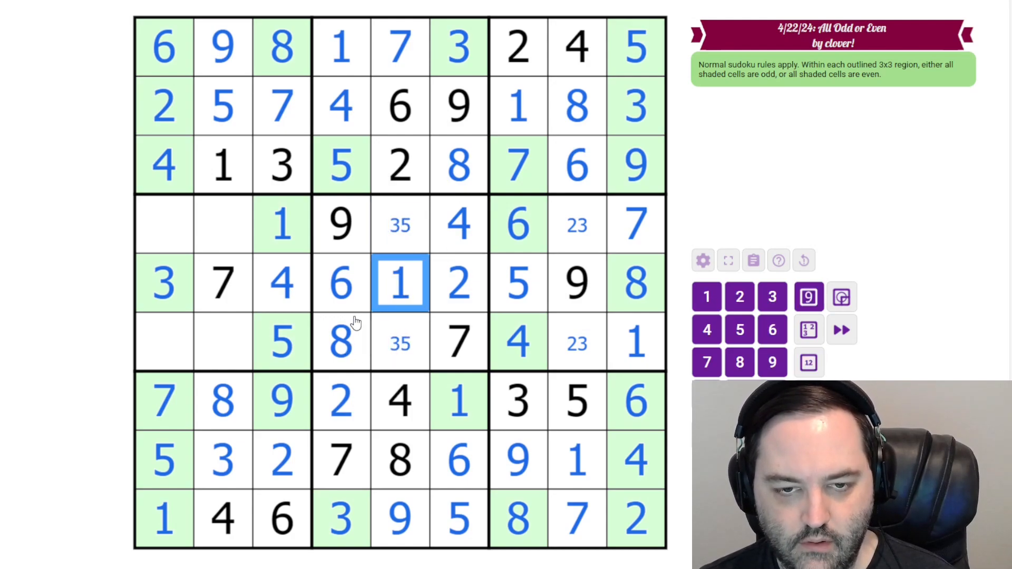
{"action": "left_click", "coordinate": [400, 223]}
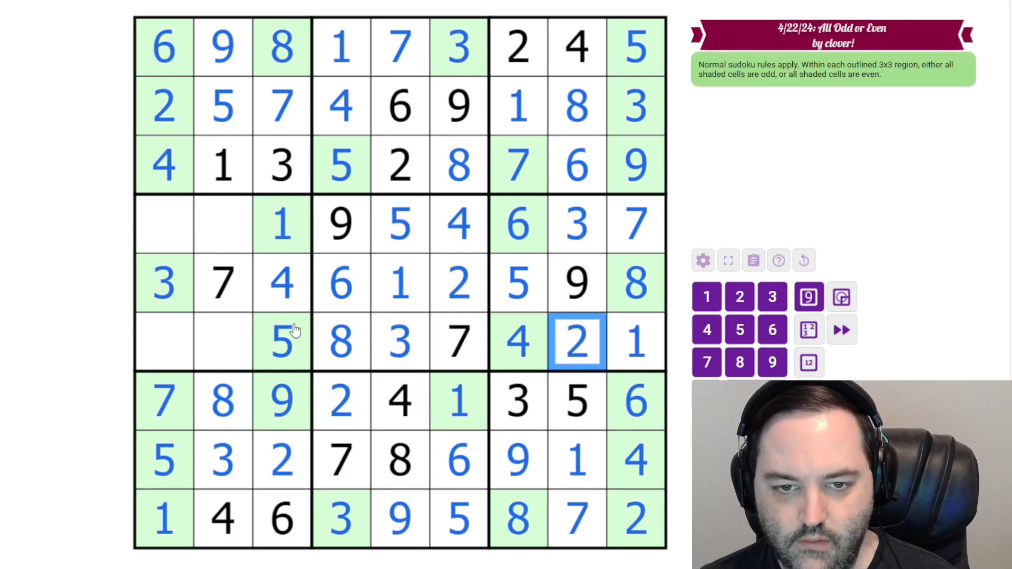
{"action": "left_click", "coordinate": [194, 342]}
{"action": "type", "text": "6"}
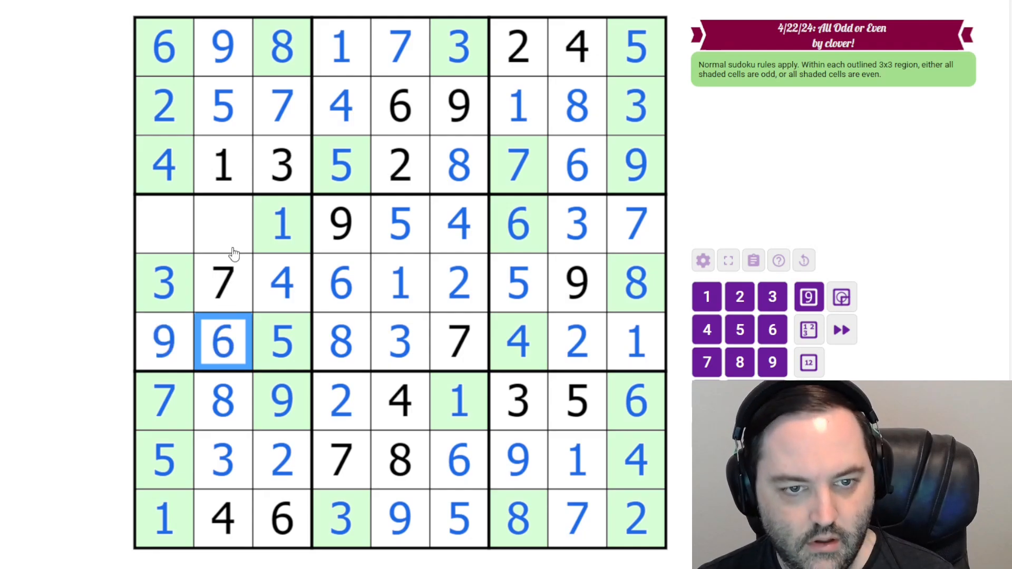
{"action": "left_click", "coordinate": [222, 222]}
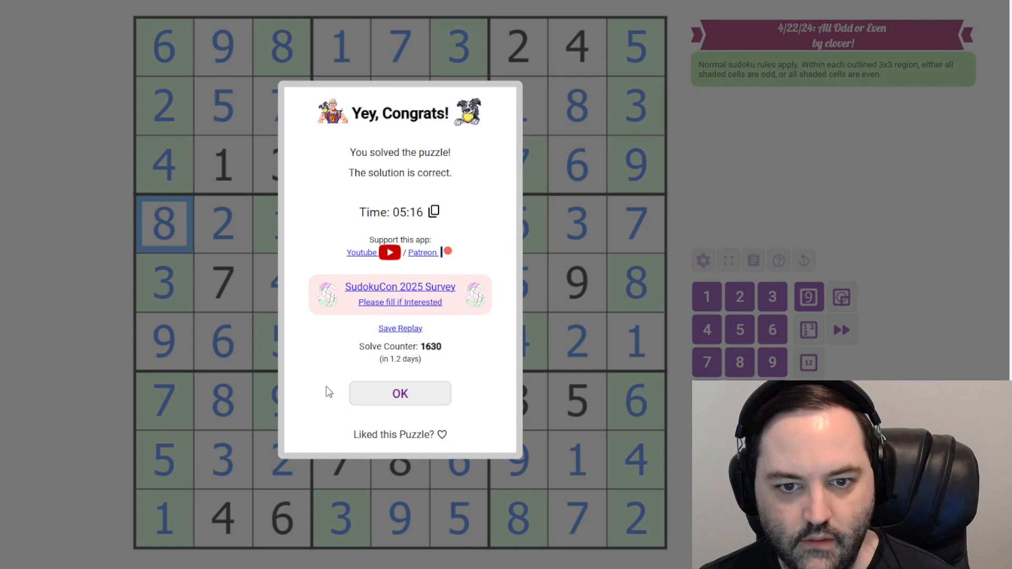
Mark the solved puzzle as liked via the heart in the 'Yey, Congrats!' dialog.
{"action": "left_click", "coordinate": [442, 434]}
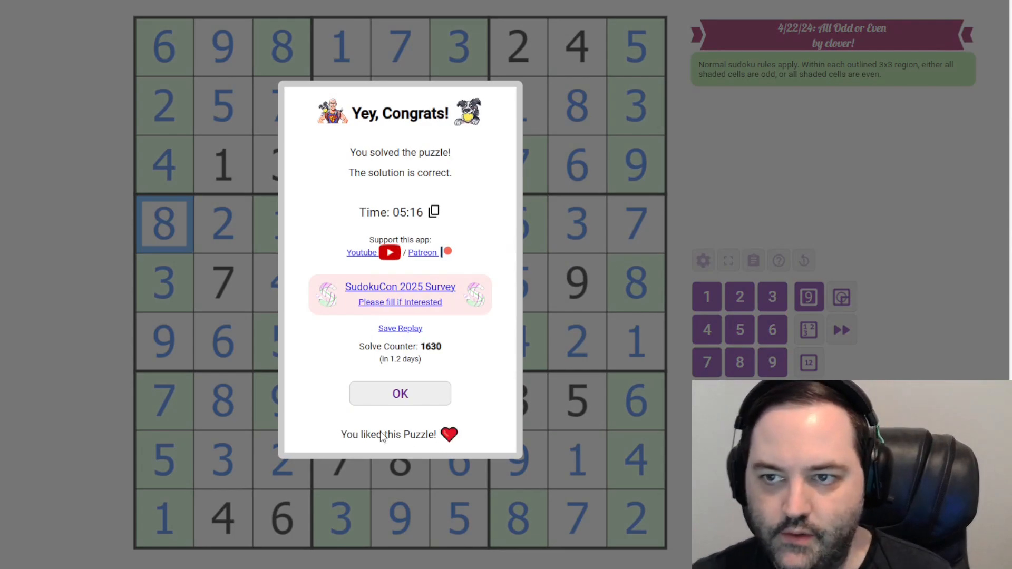